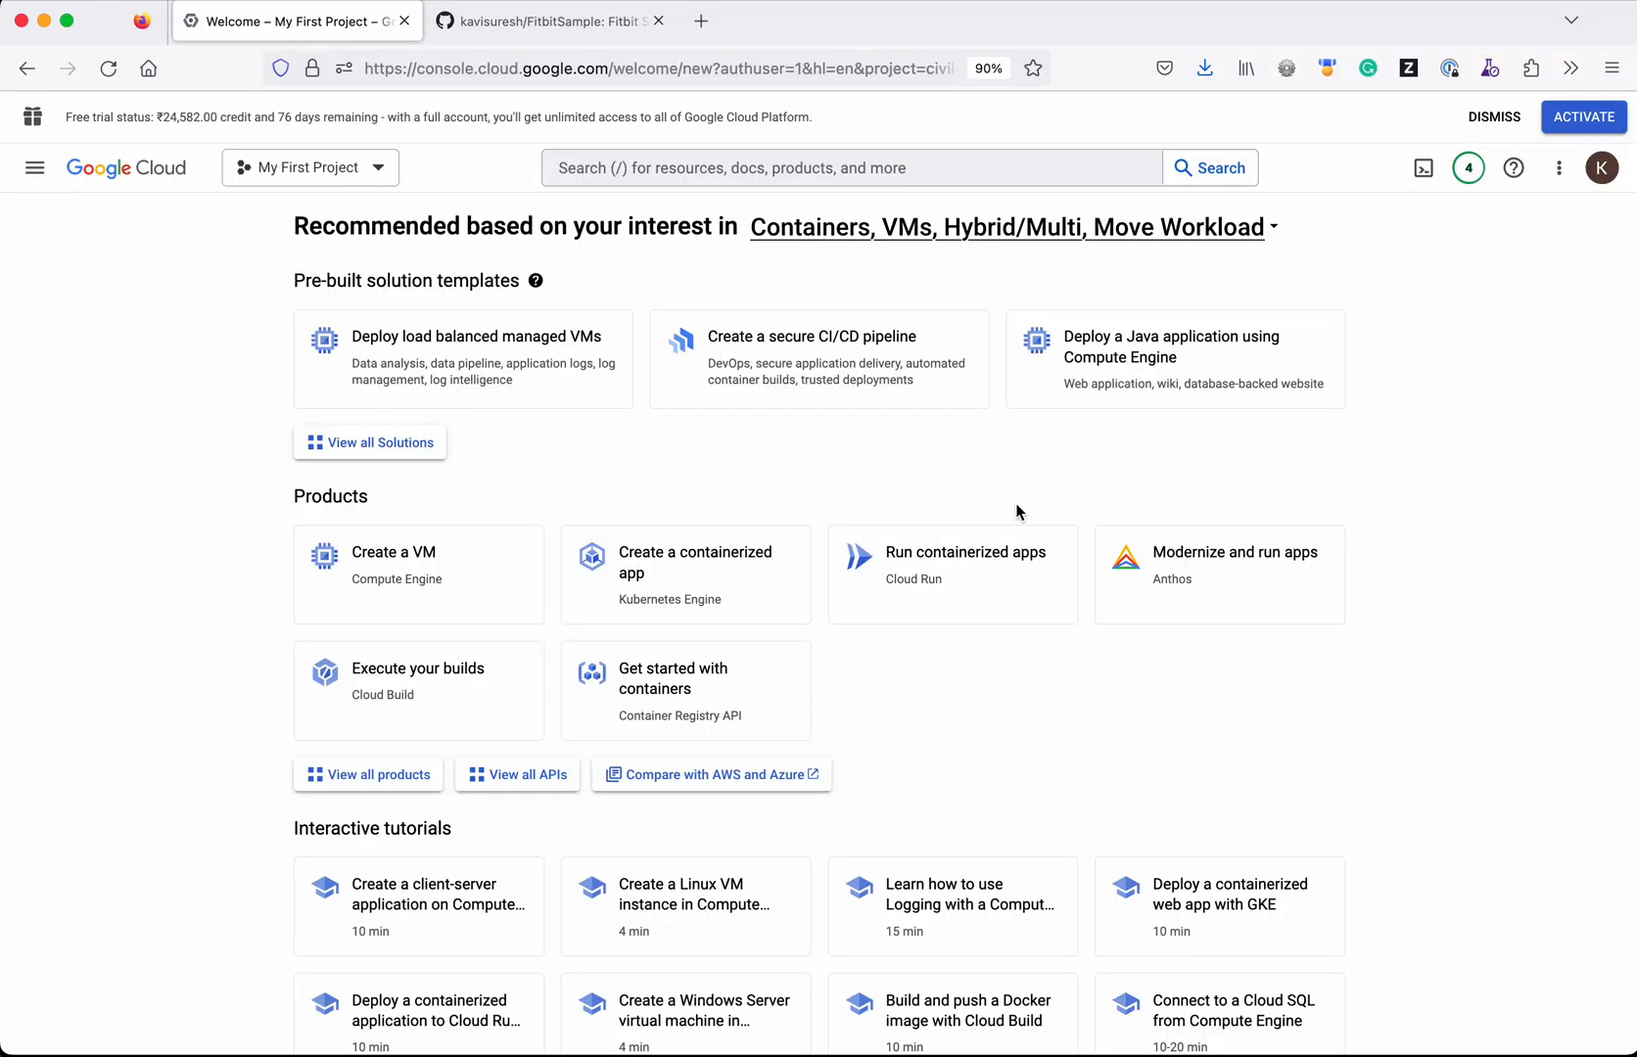
# Search the console for 'cloud s' and open the Cloud Source Repositories welcome page.
pyautogui.click(848, 168)
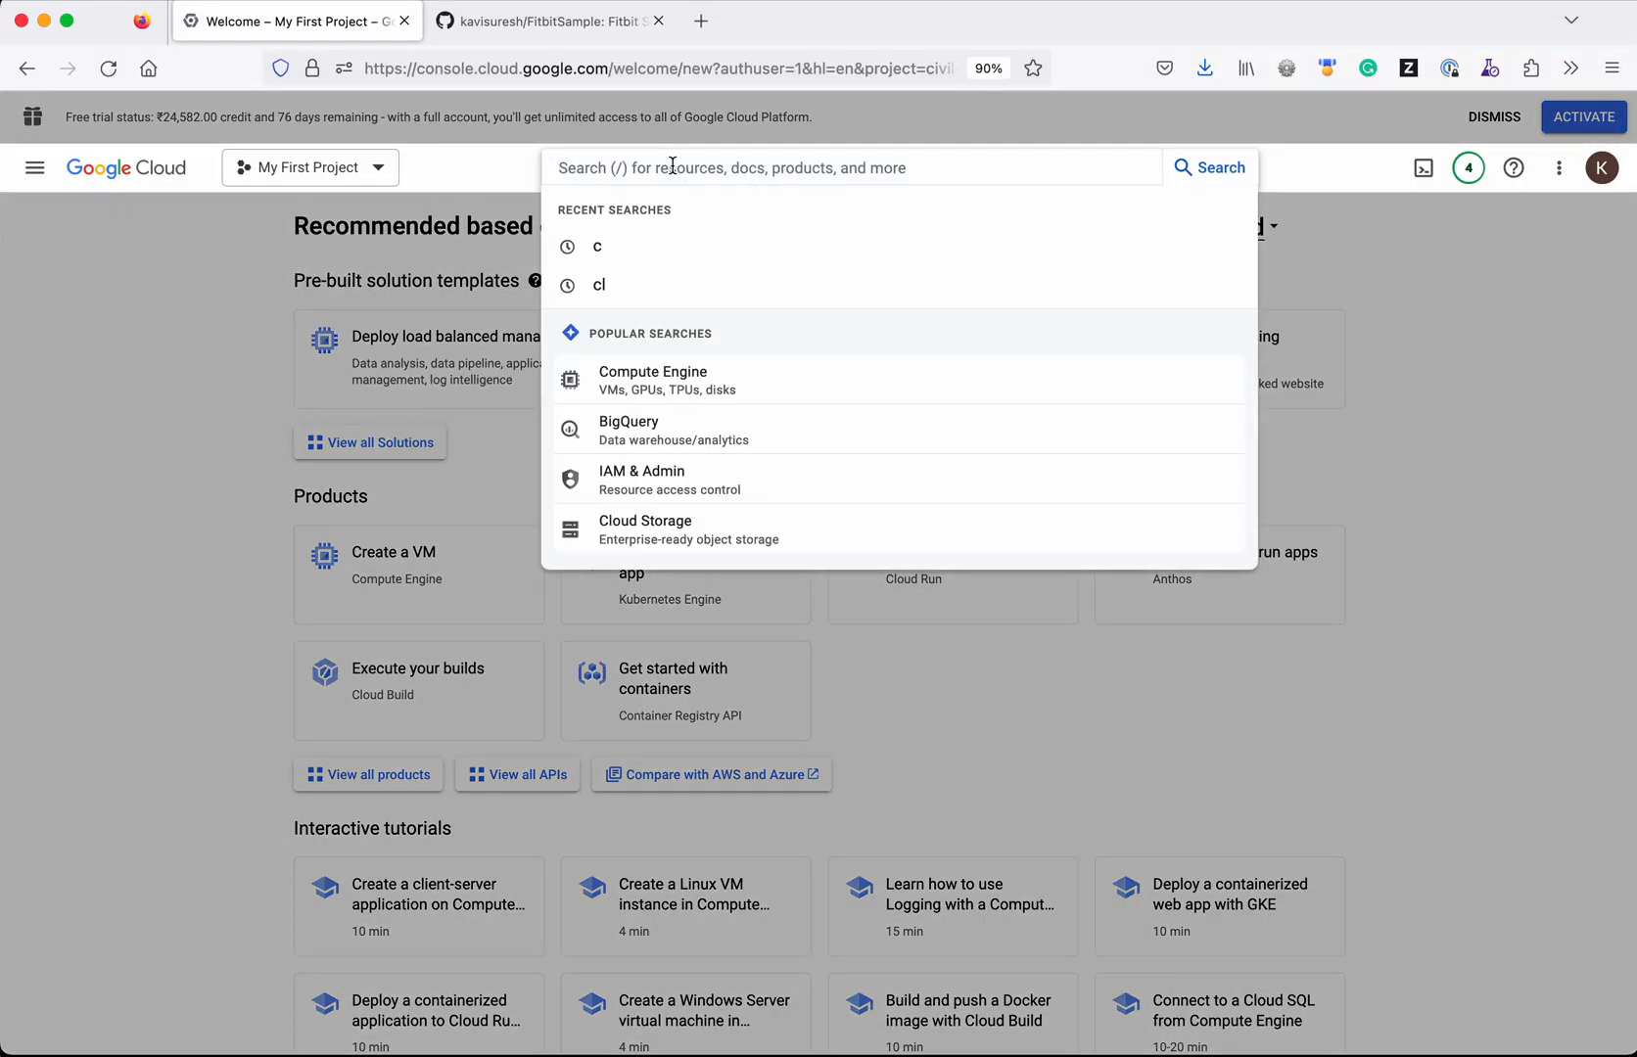
pyautogui.write('cloud s')
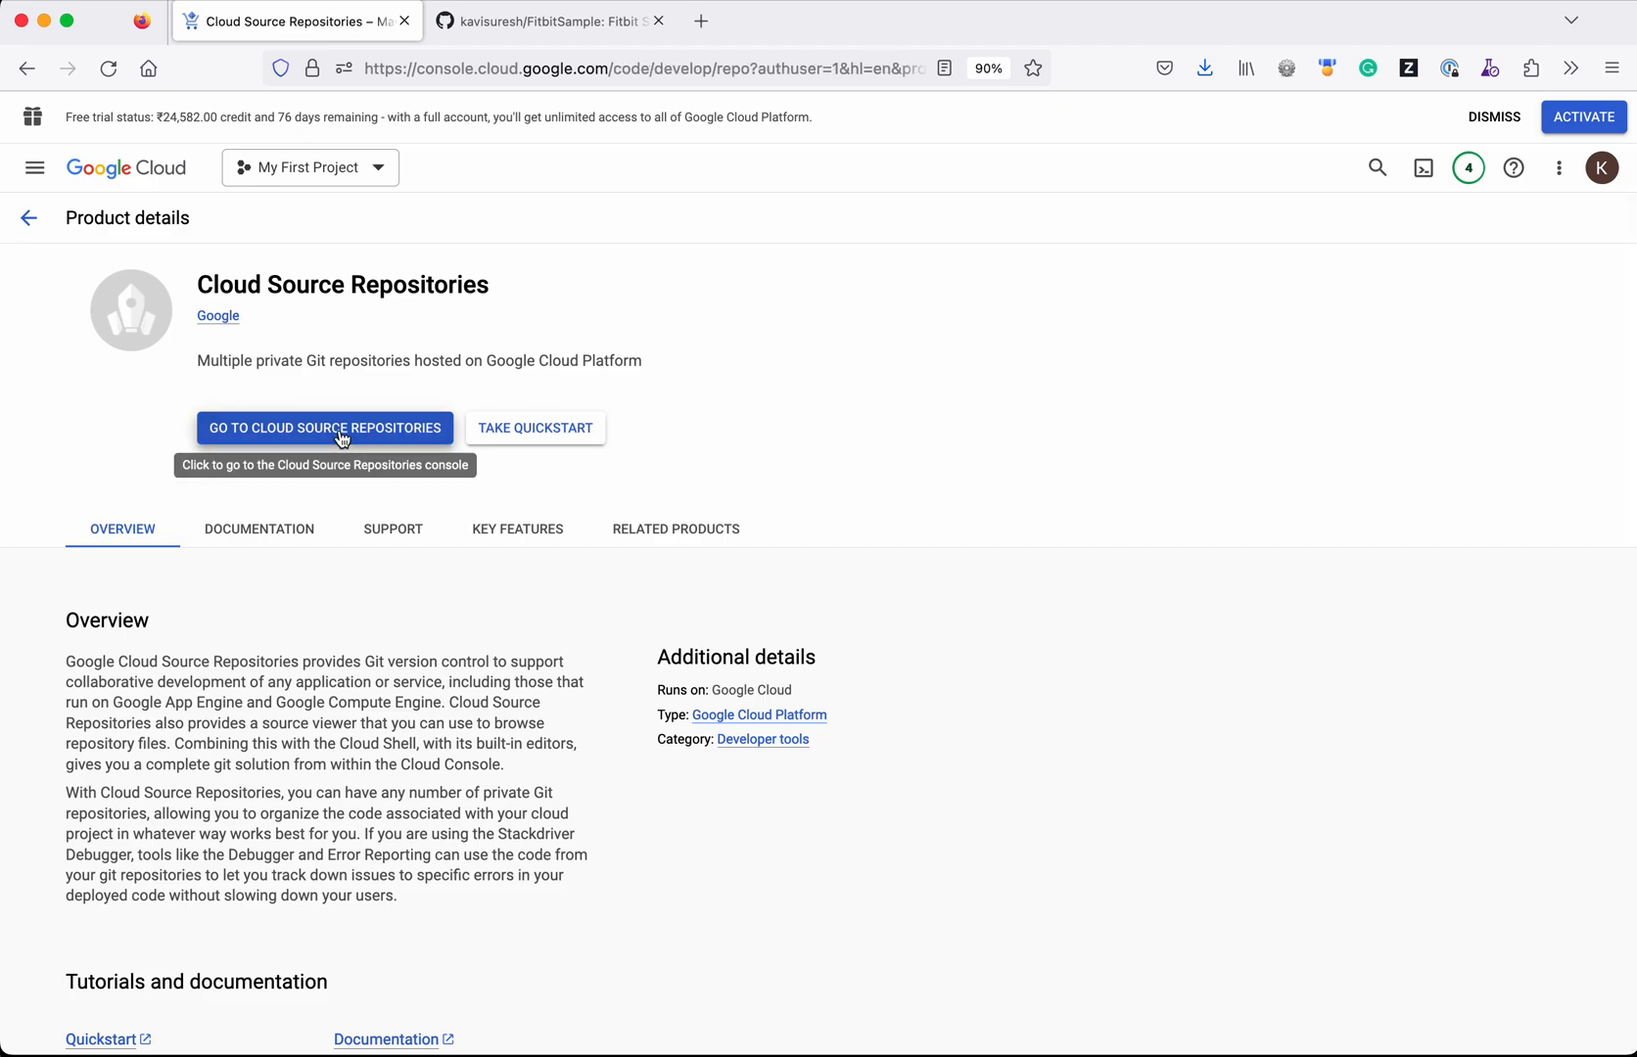
pyautogui.click(325, 428)
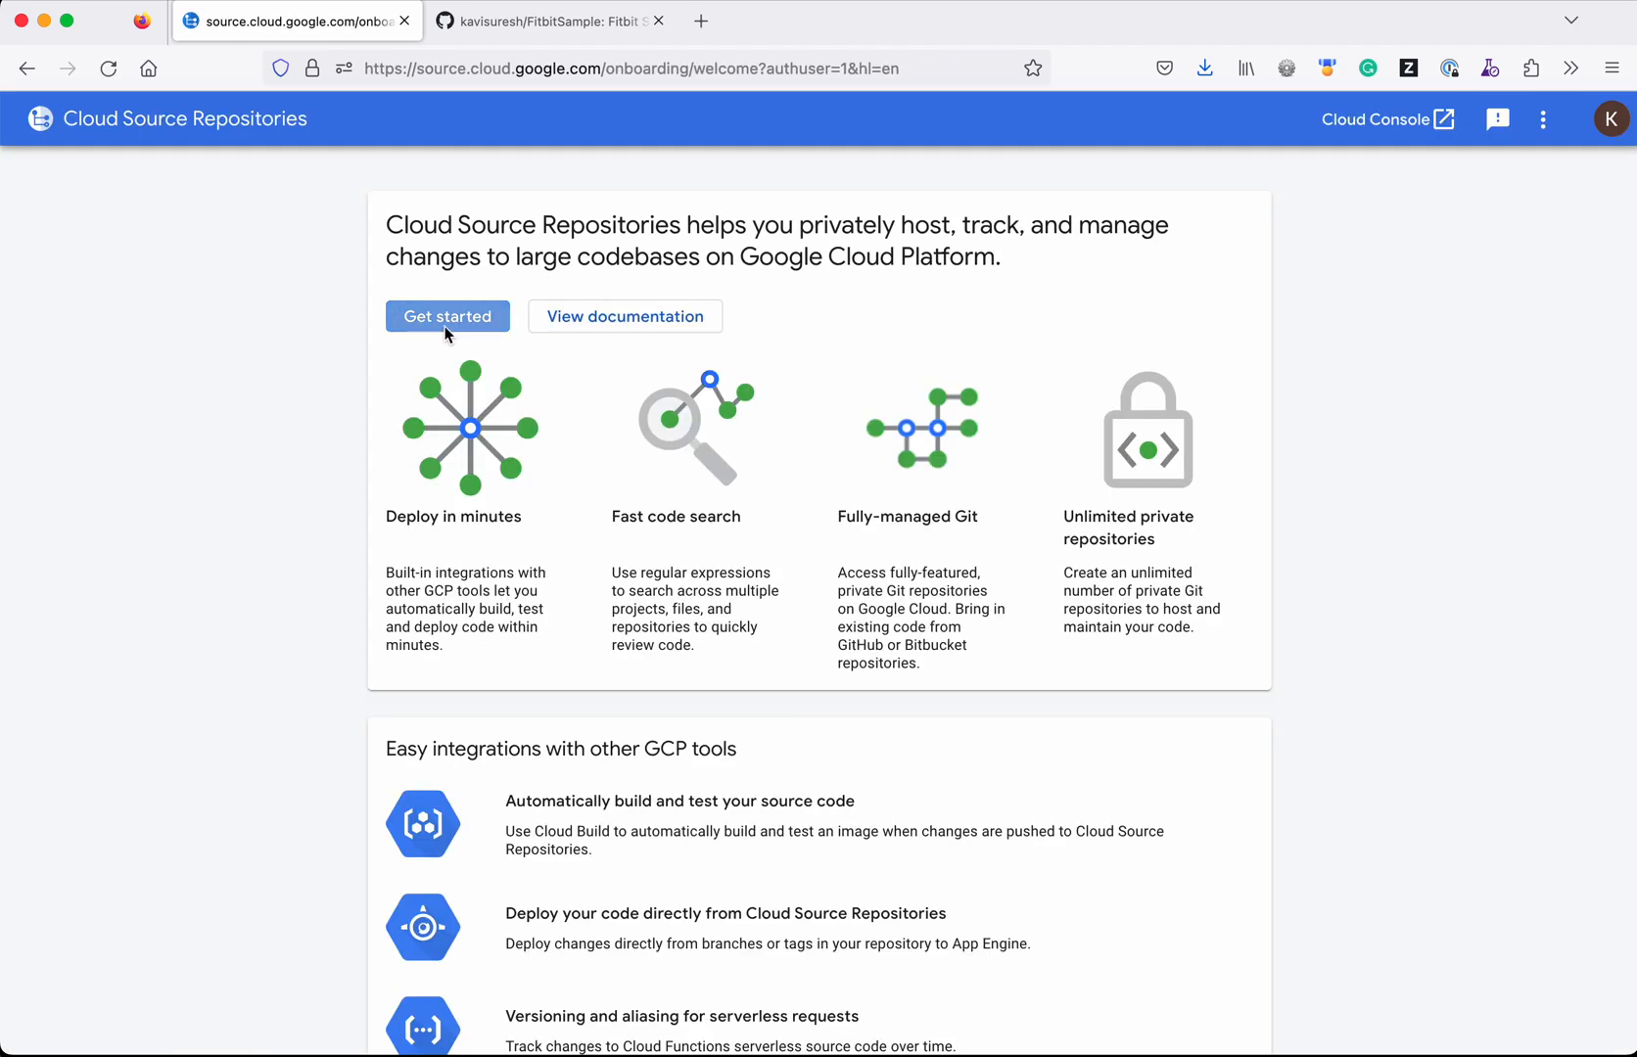
# Start setting up a first repository and open the Add a repository page.
pyautogui.click(446, 316)
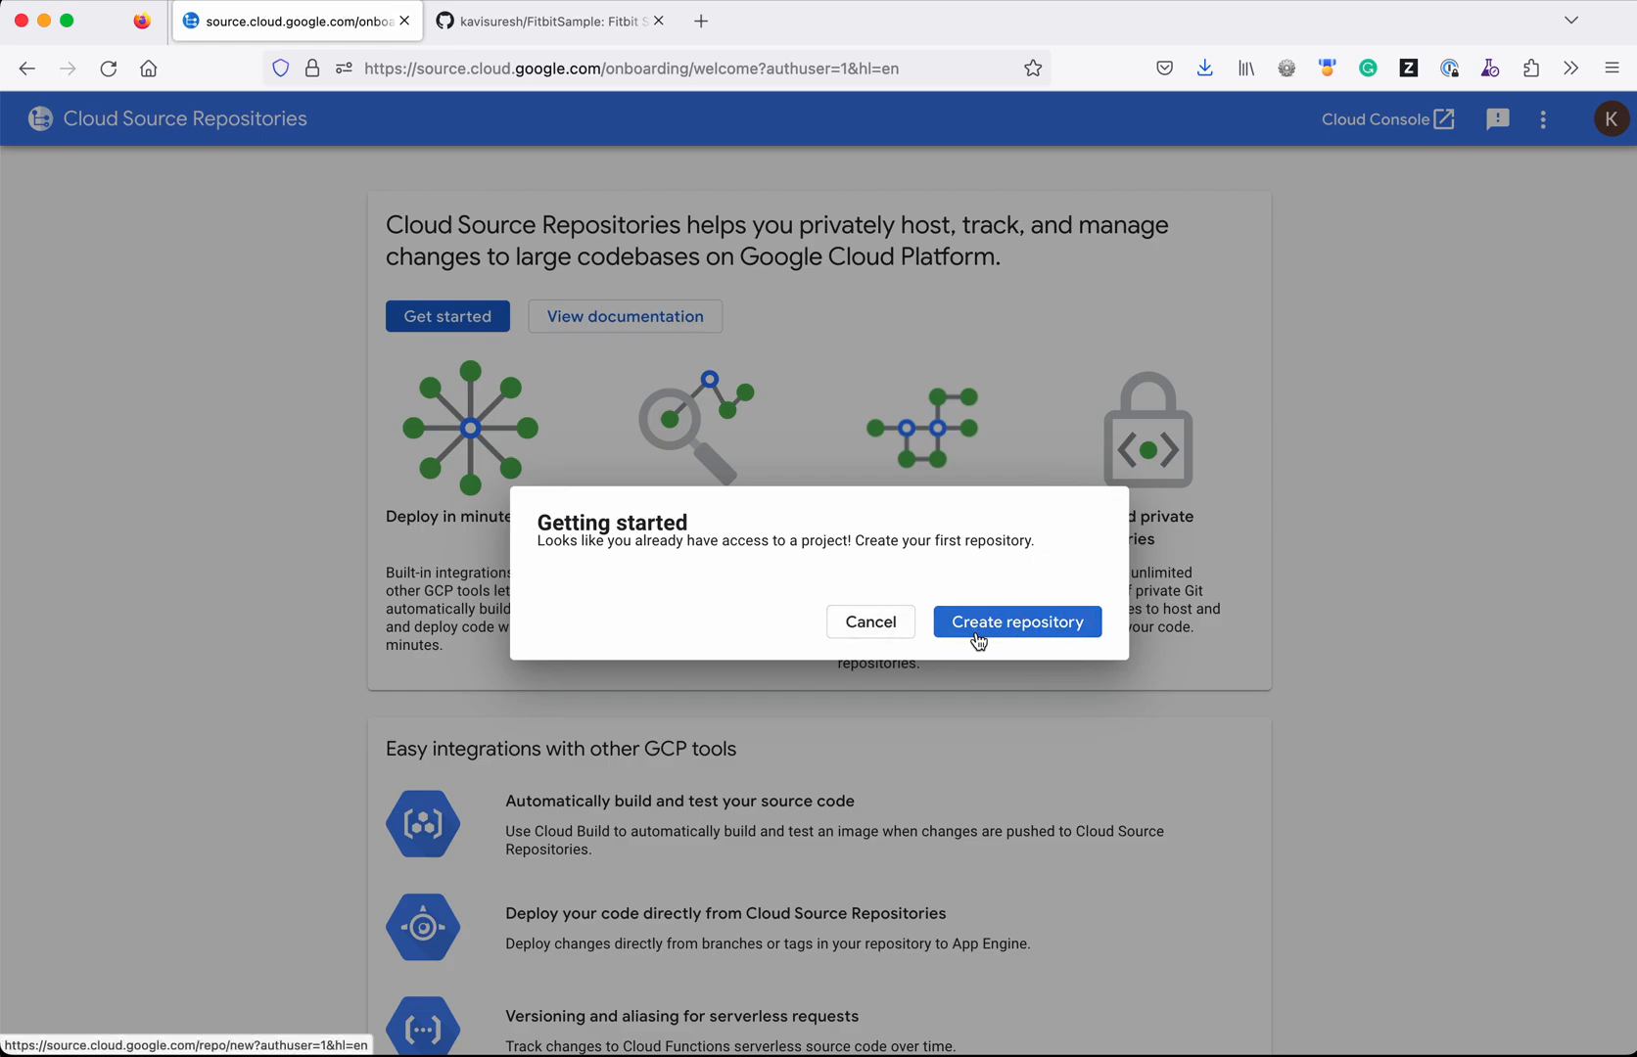
pyautogui.click(1016, 622)
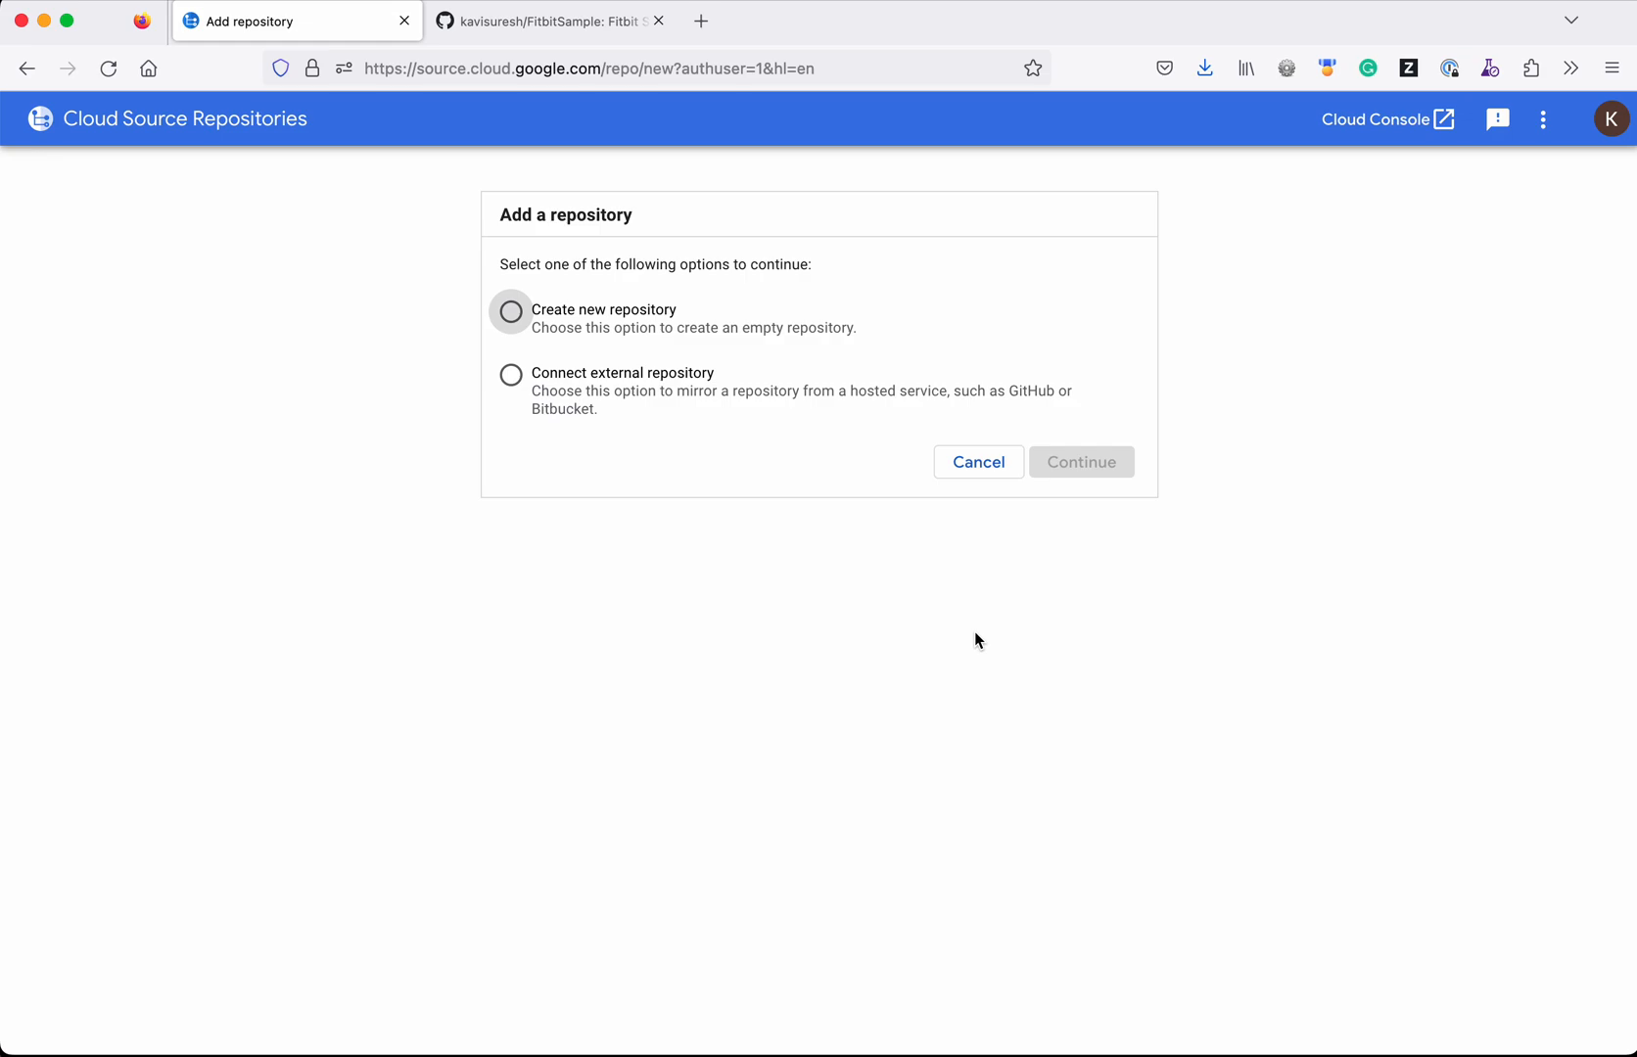
pyautogui.moveTo(541, 430)
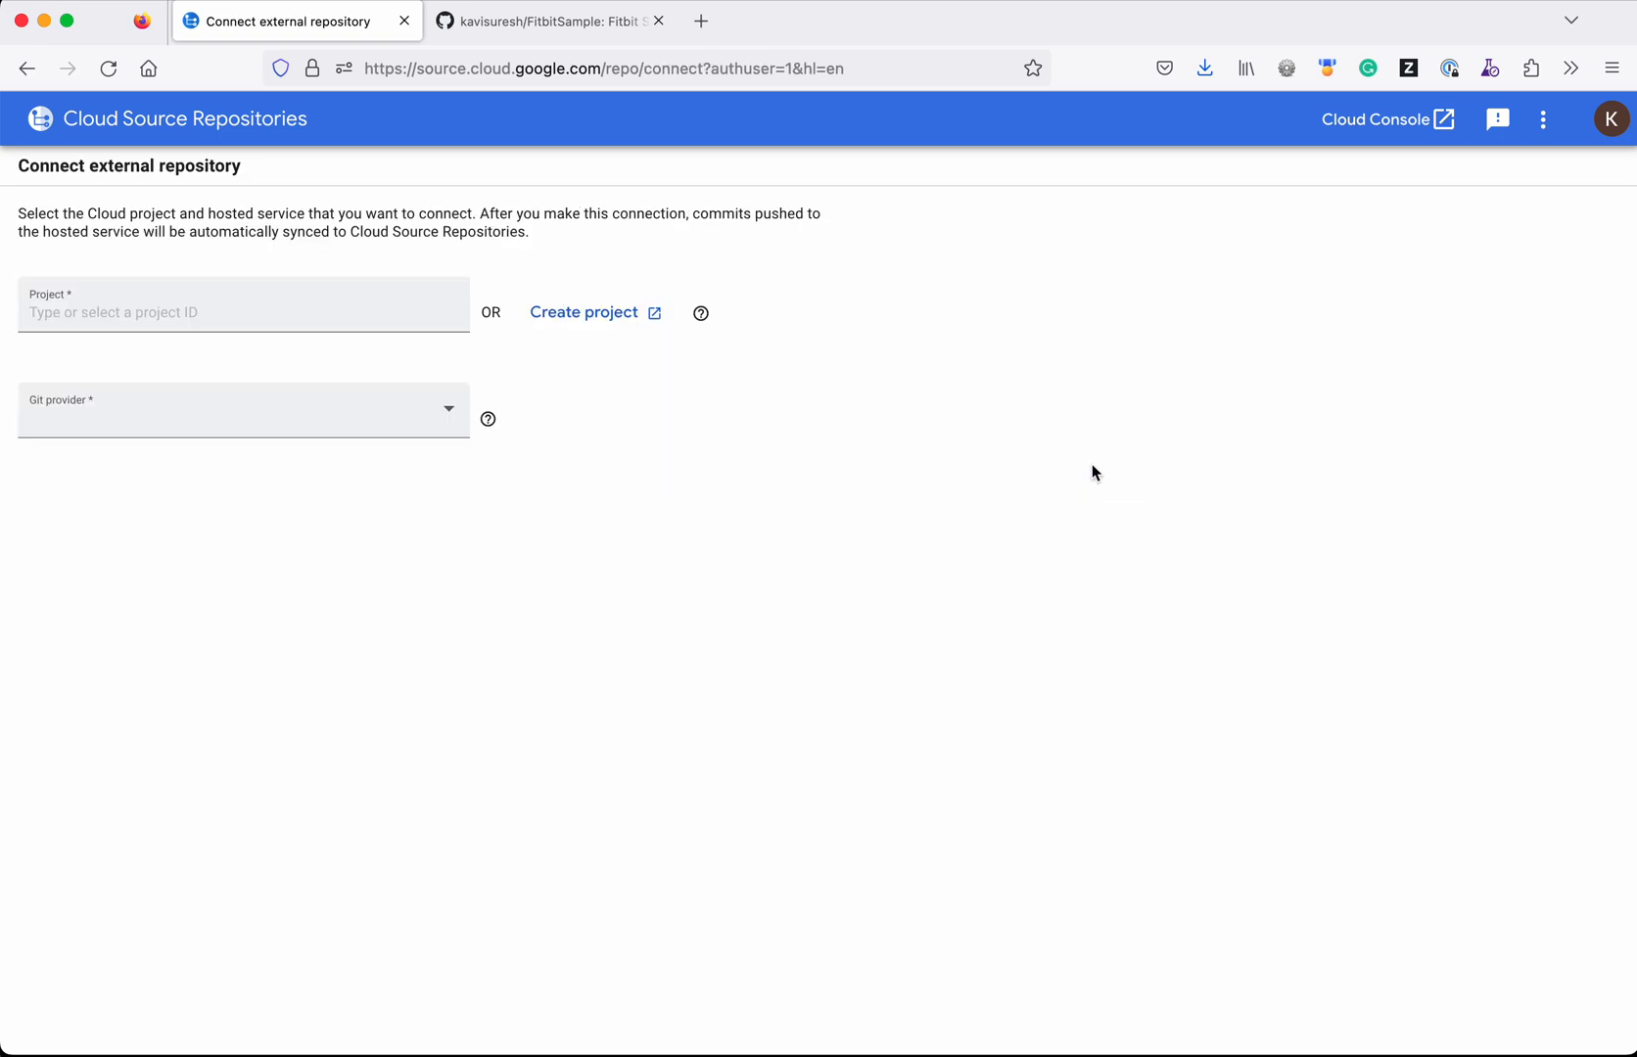
# Choose project civil-keyword-395016 and GitHub as the Git provider, then view the repository list.
pyautogui.click(242, 311)
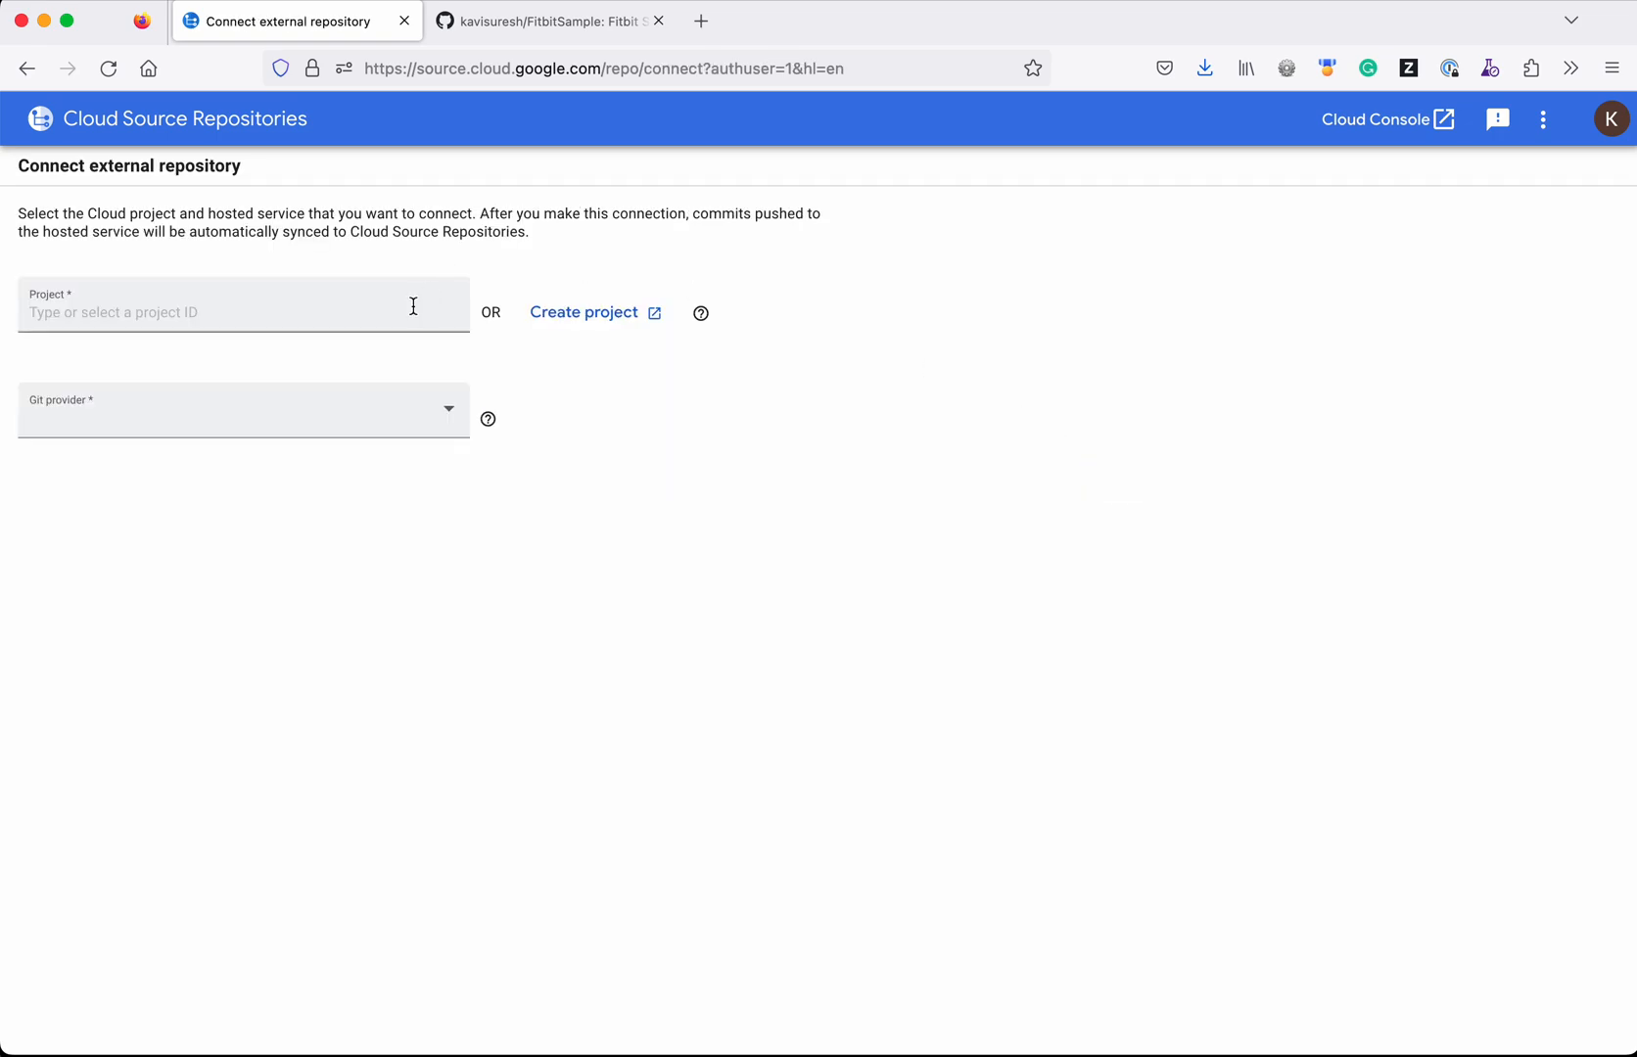
pyautogui.click(242, 303)
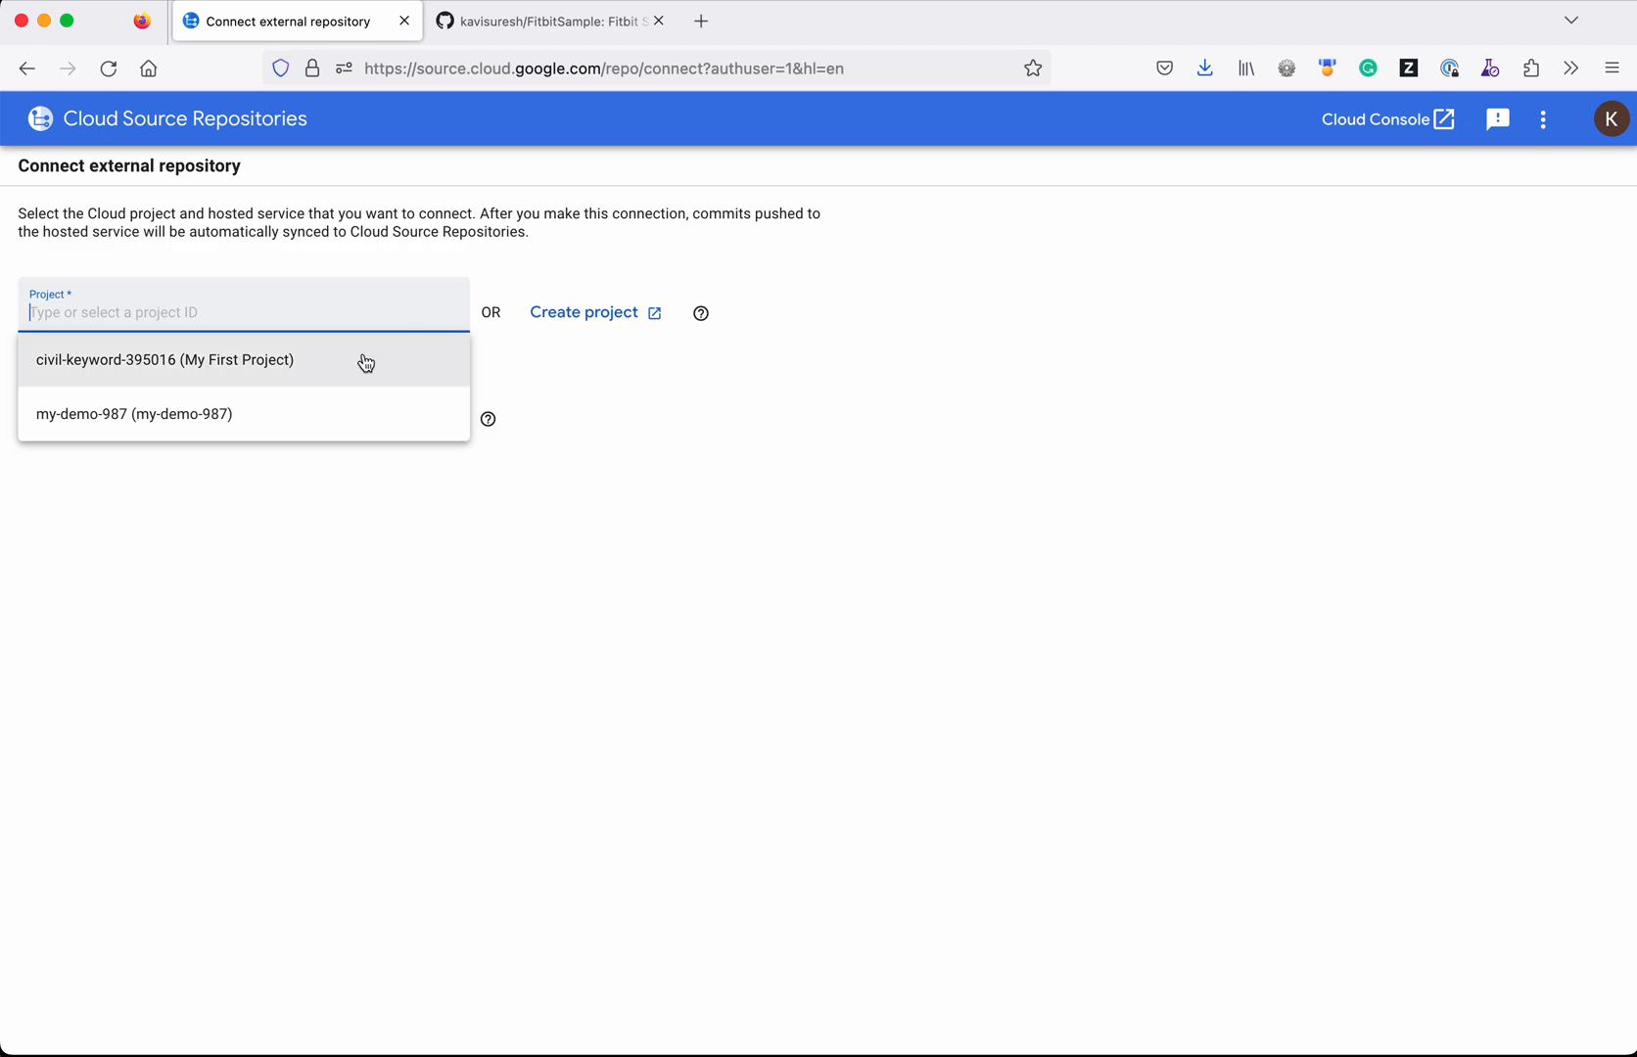
pyautogui.click(163, 360)
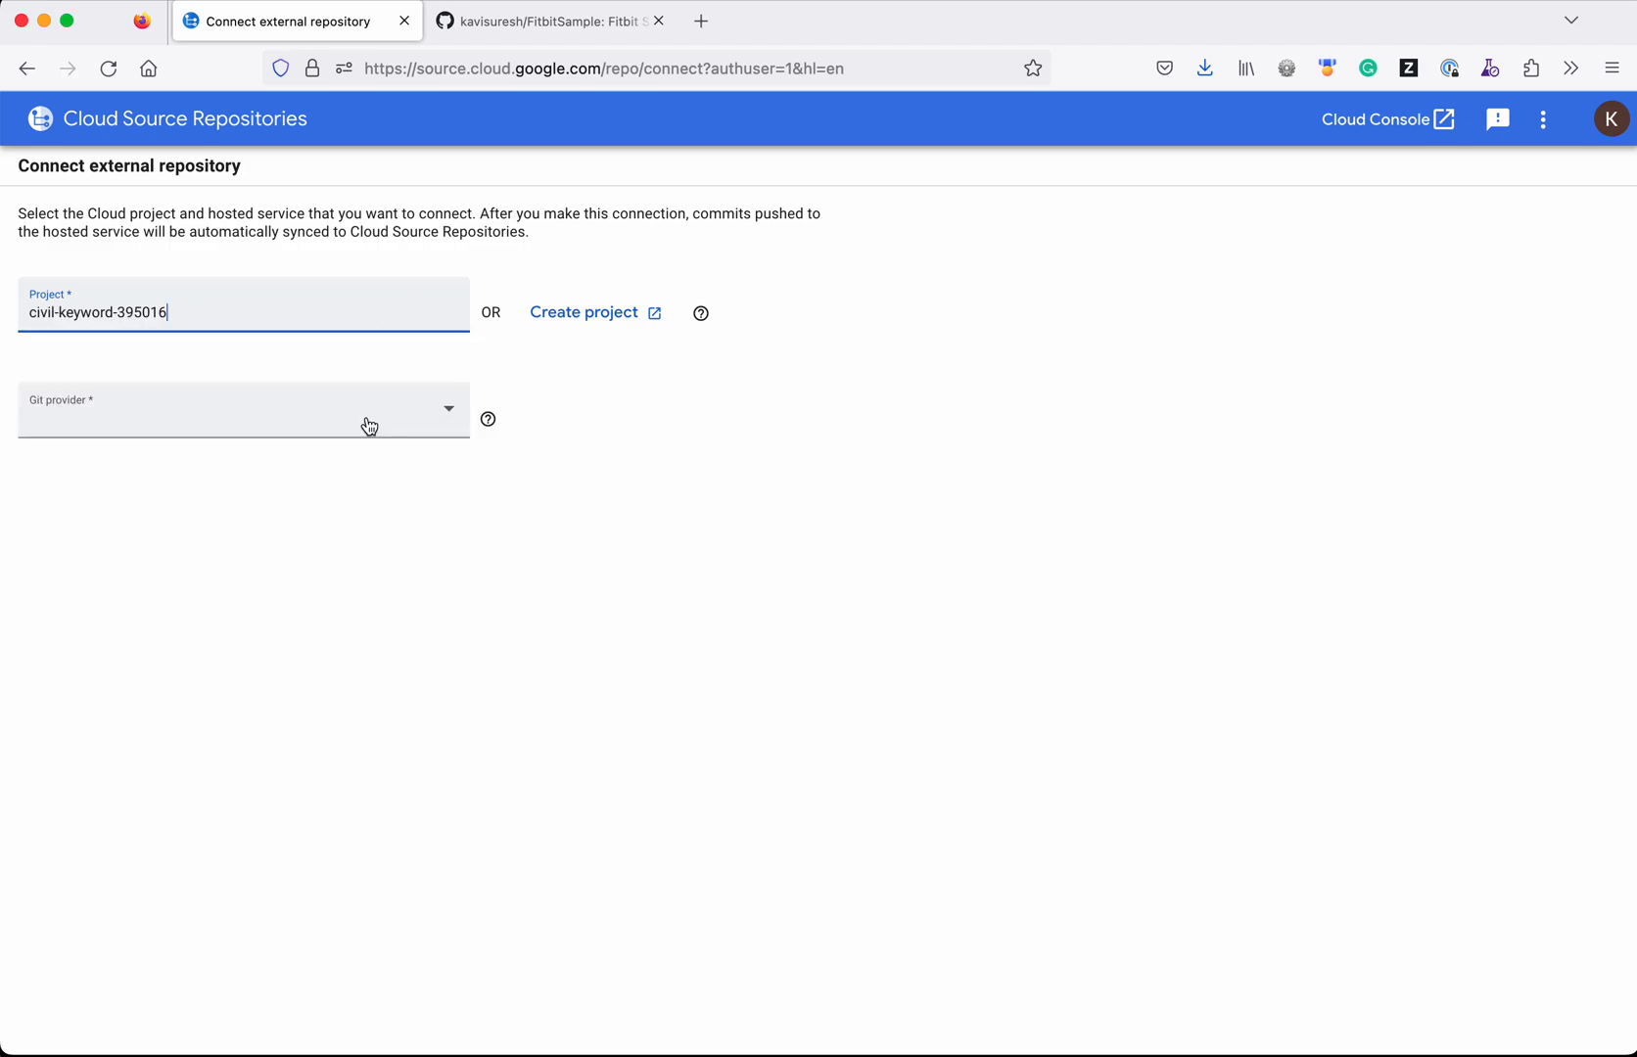
pyautogui.click(243, 409)
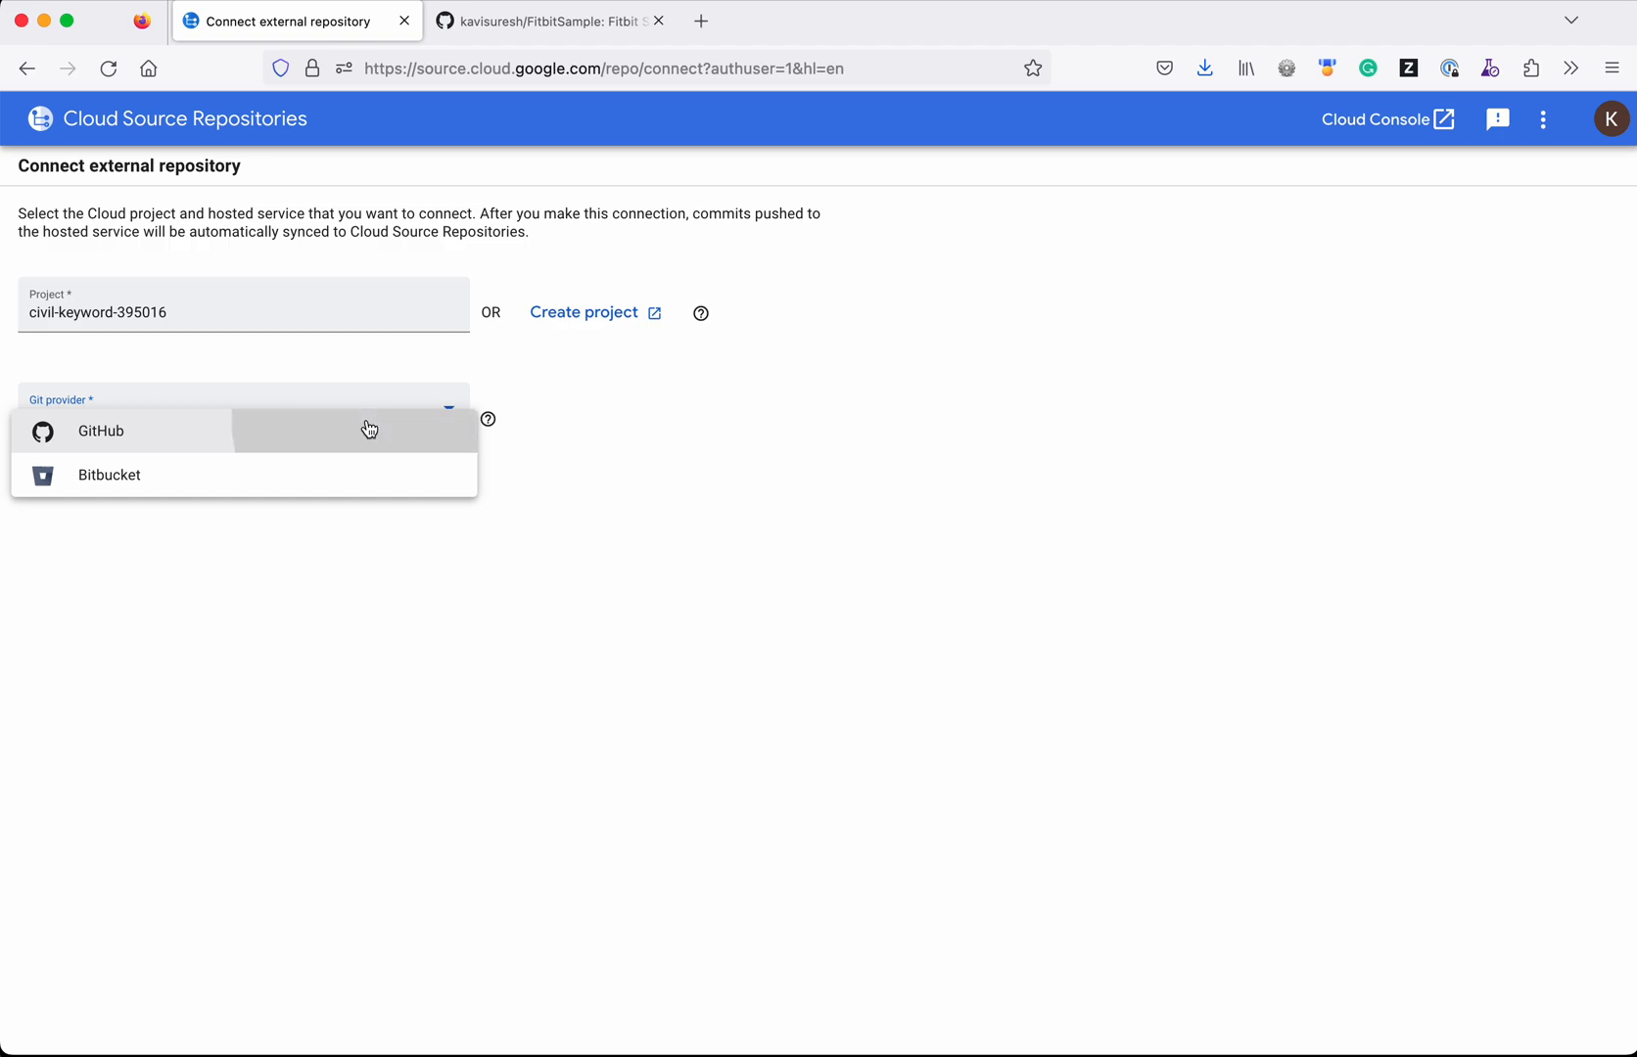
pyautogui.click(99, 430)
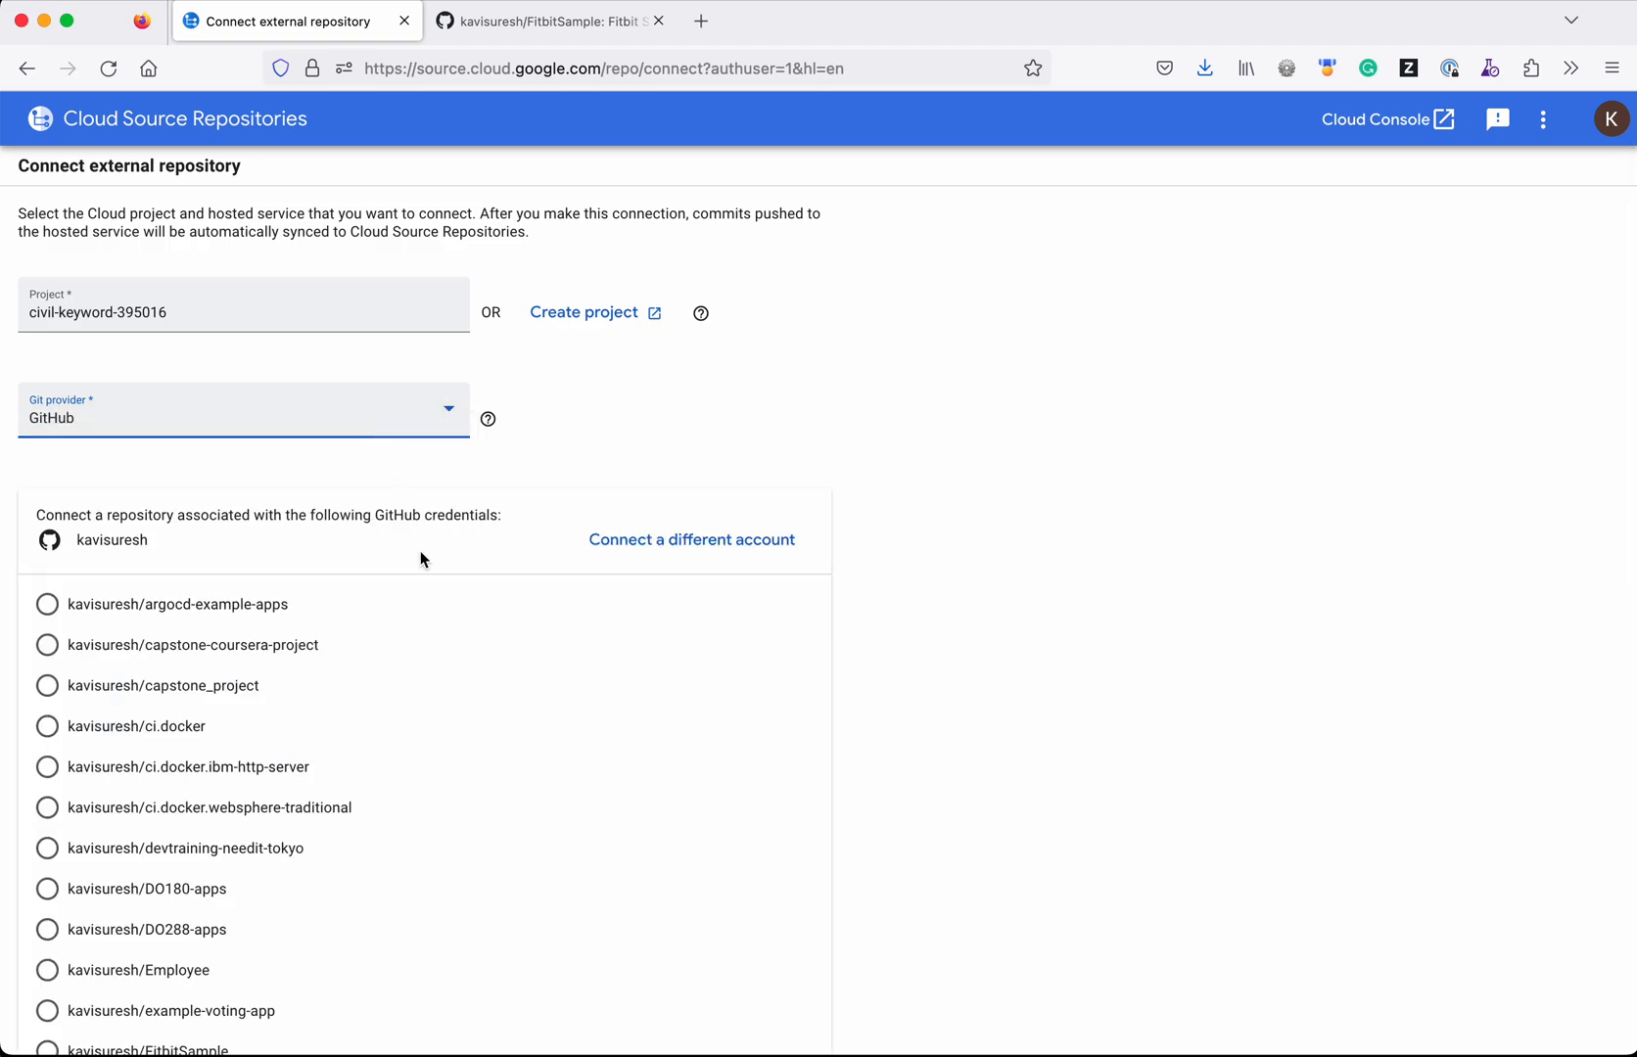
pyautogui.moveTo(454, 823)
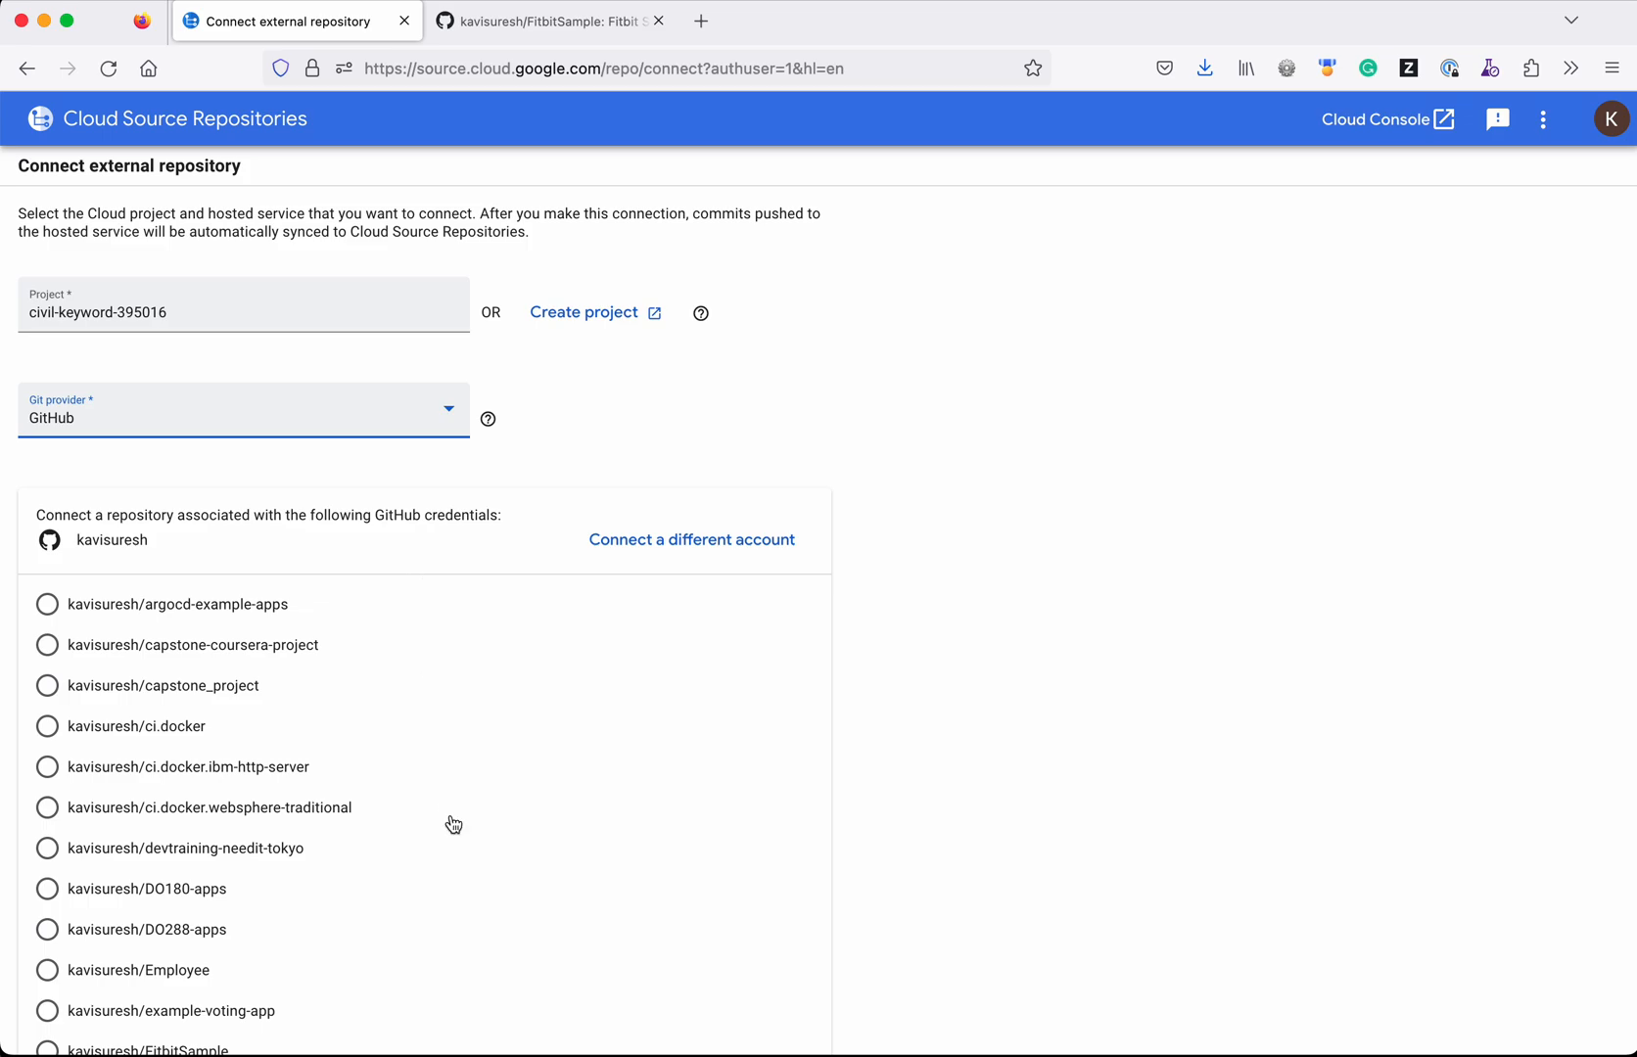
pyautogui.scroll(-3)
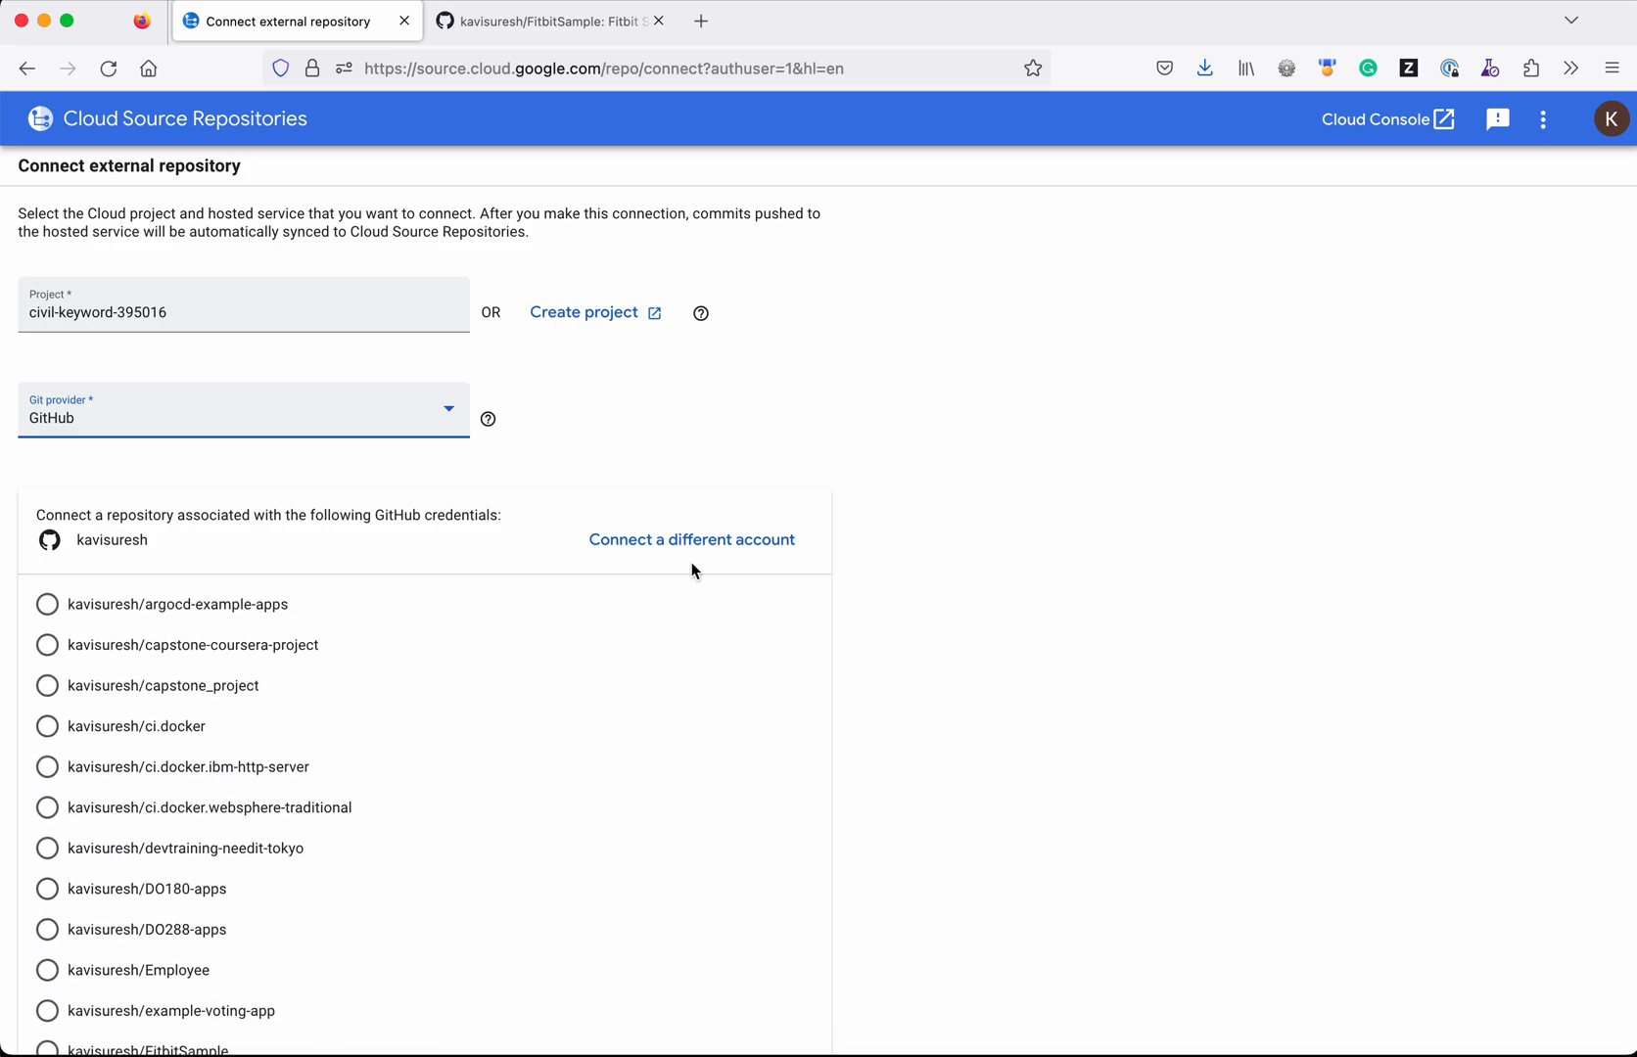
pyautogui.click(690, 540)
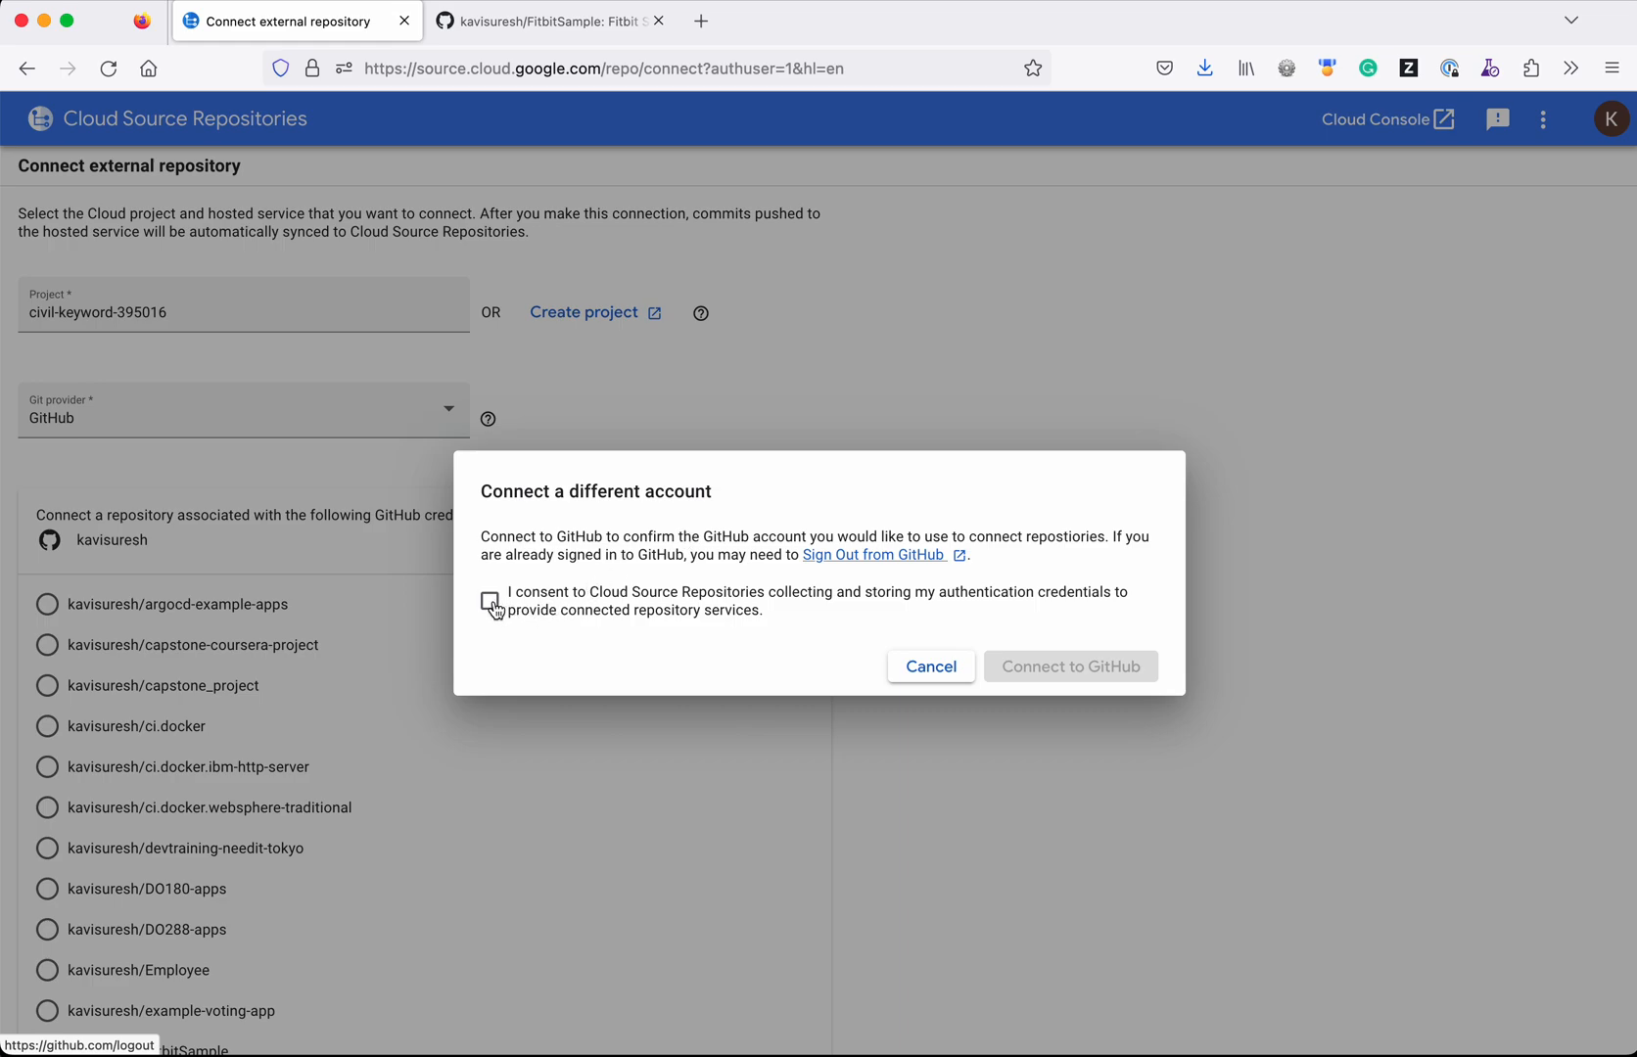
pyautogui.click(490, 601)
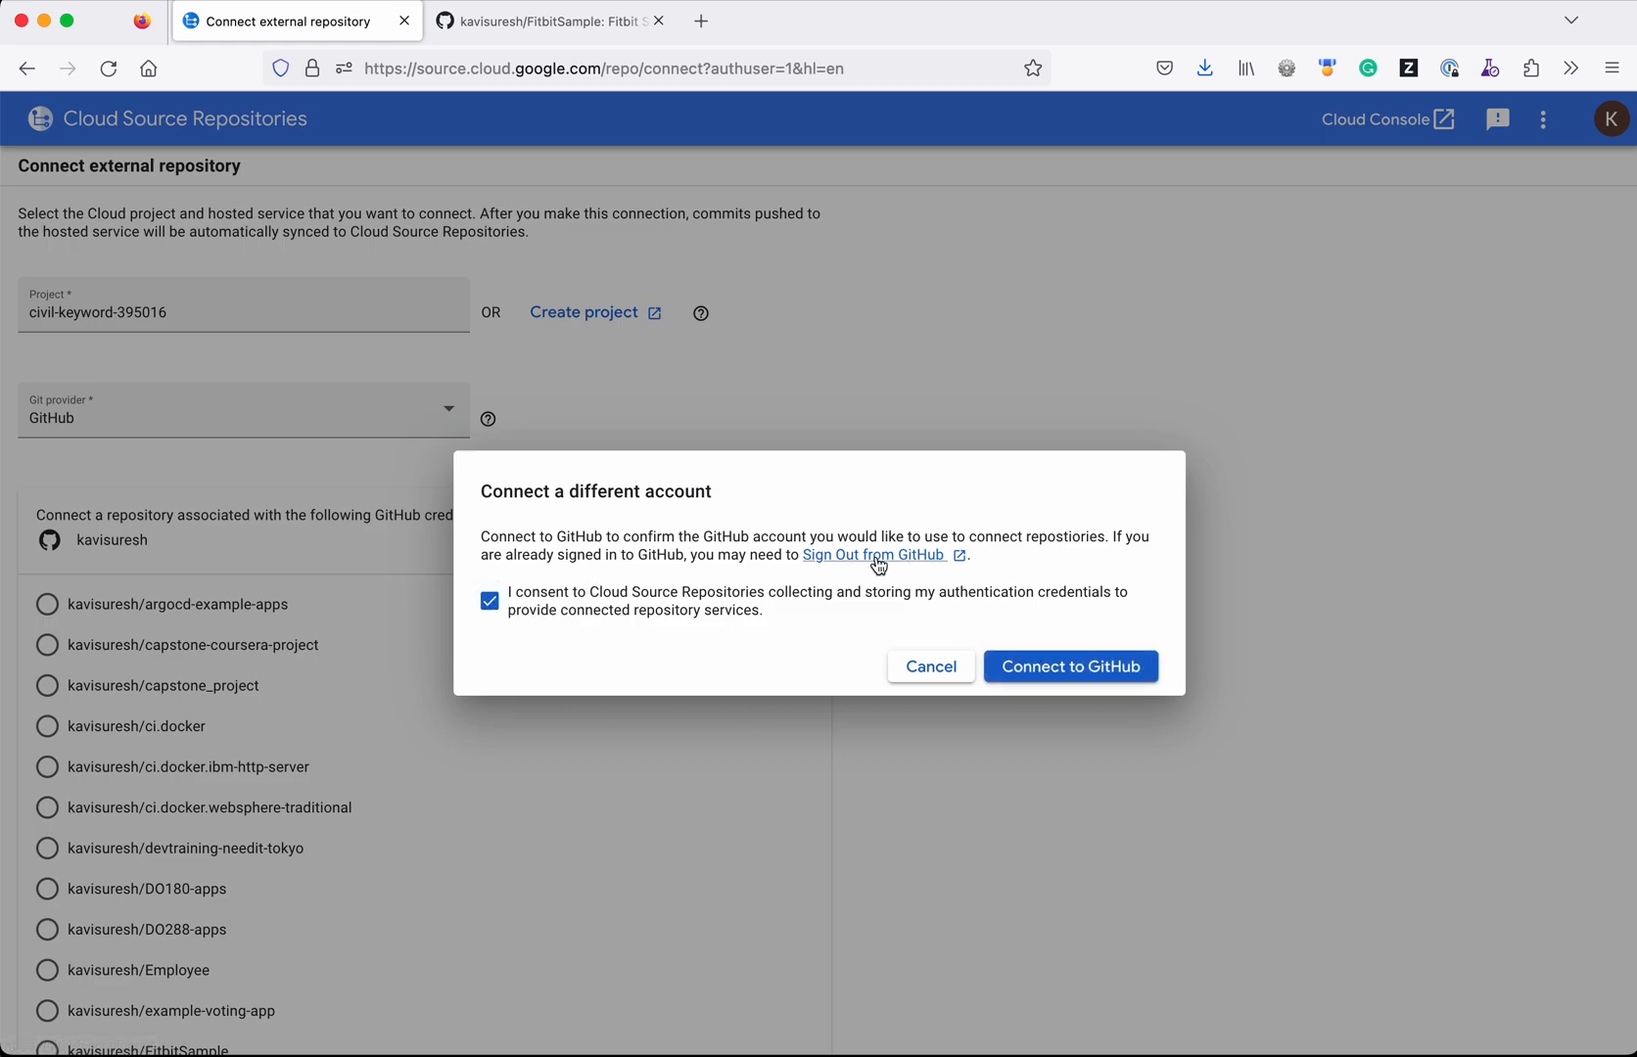
pyautogui.moveTo(942, 571)
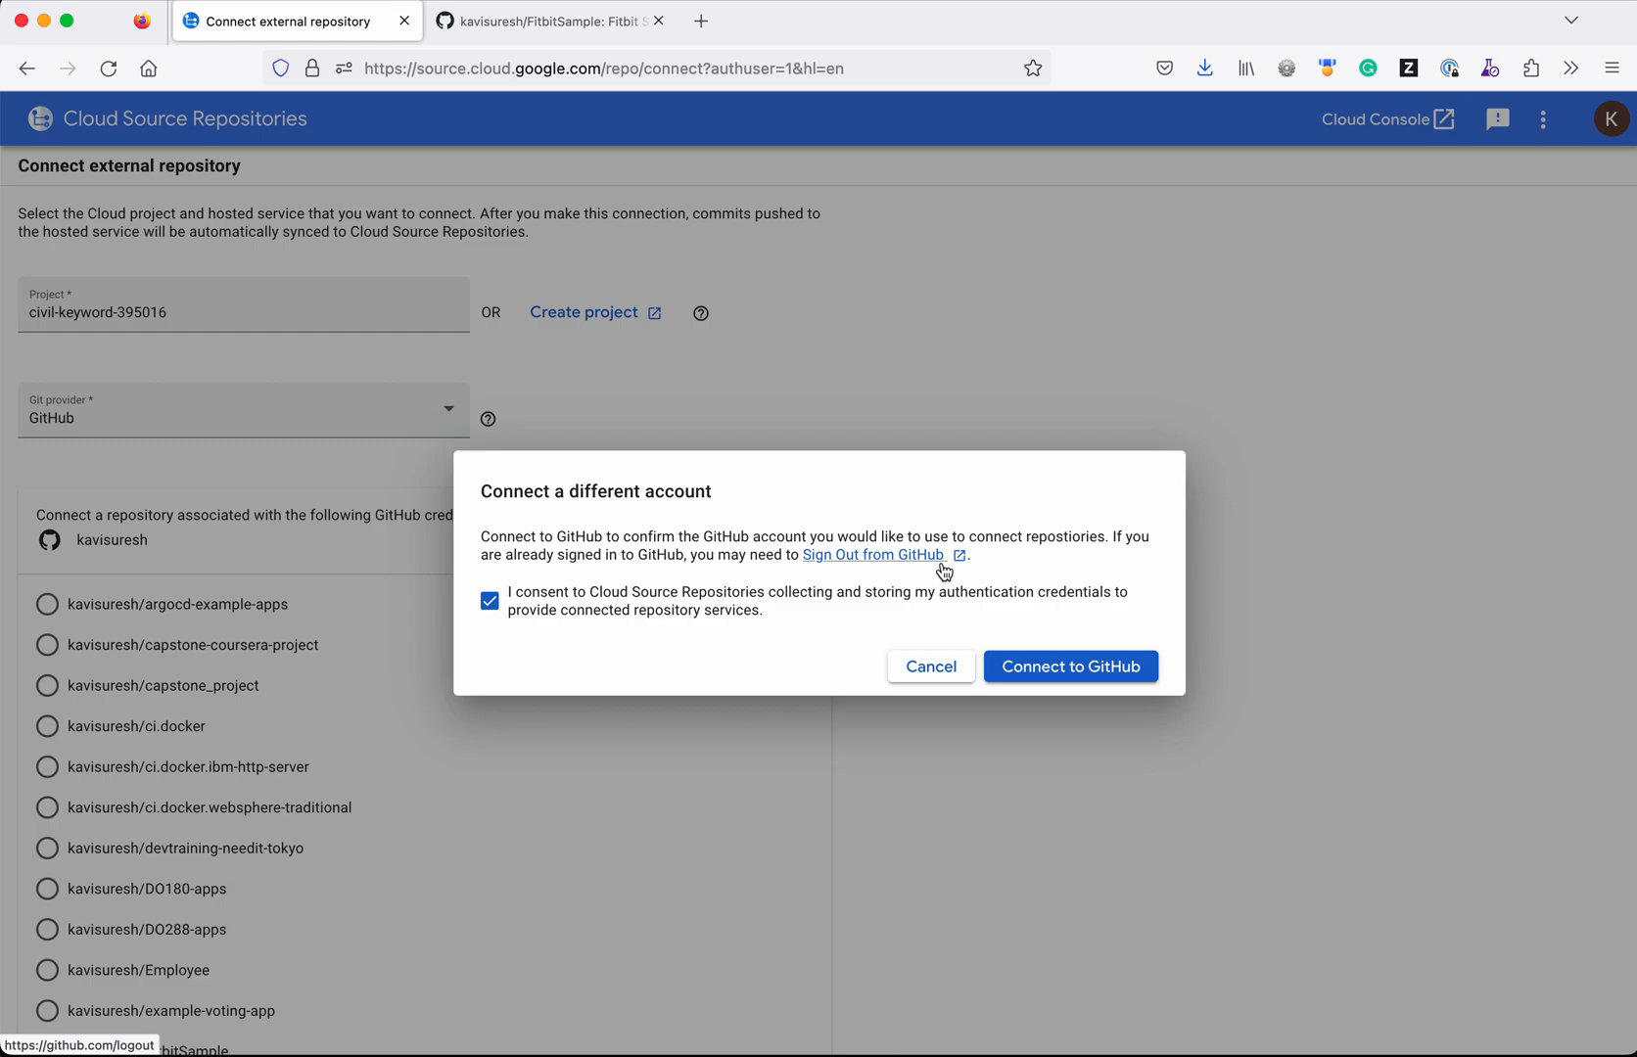
pyautogui.moveTo(1069, 666)
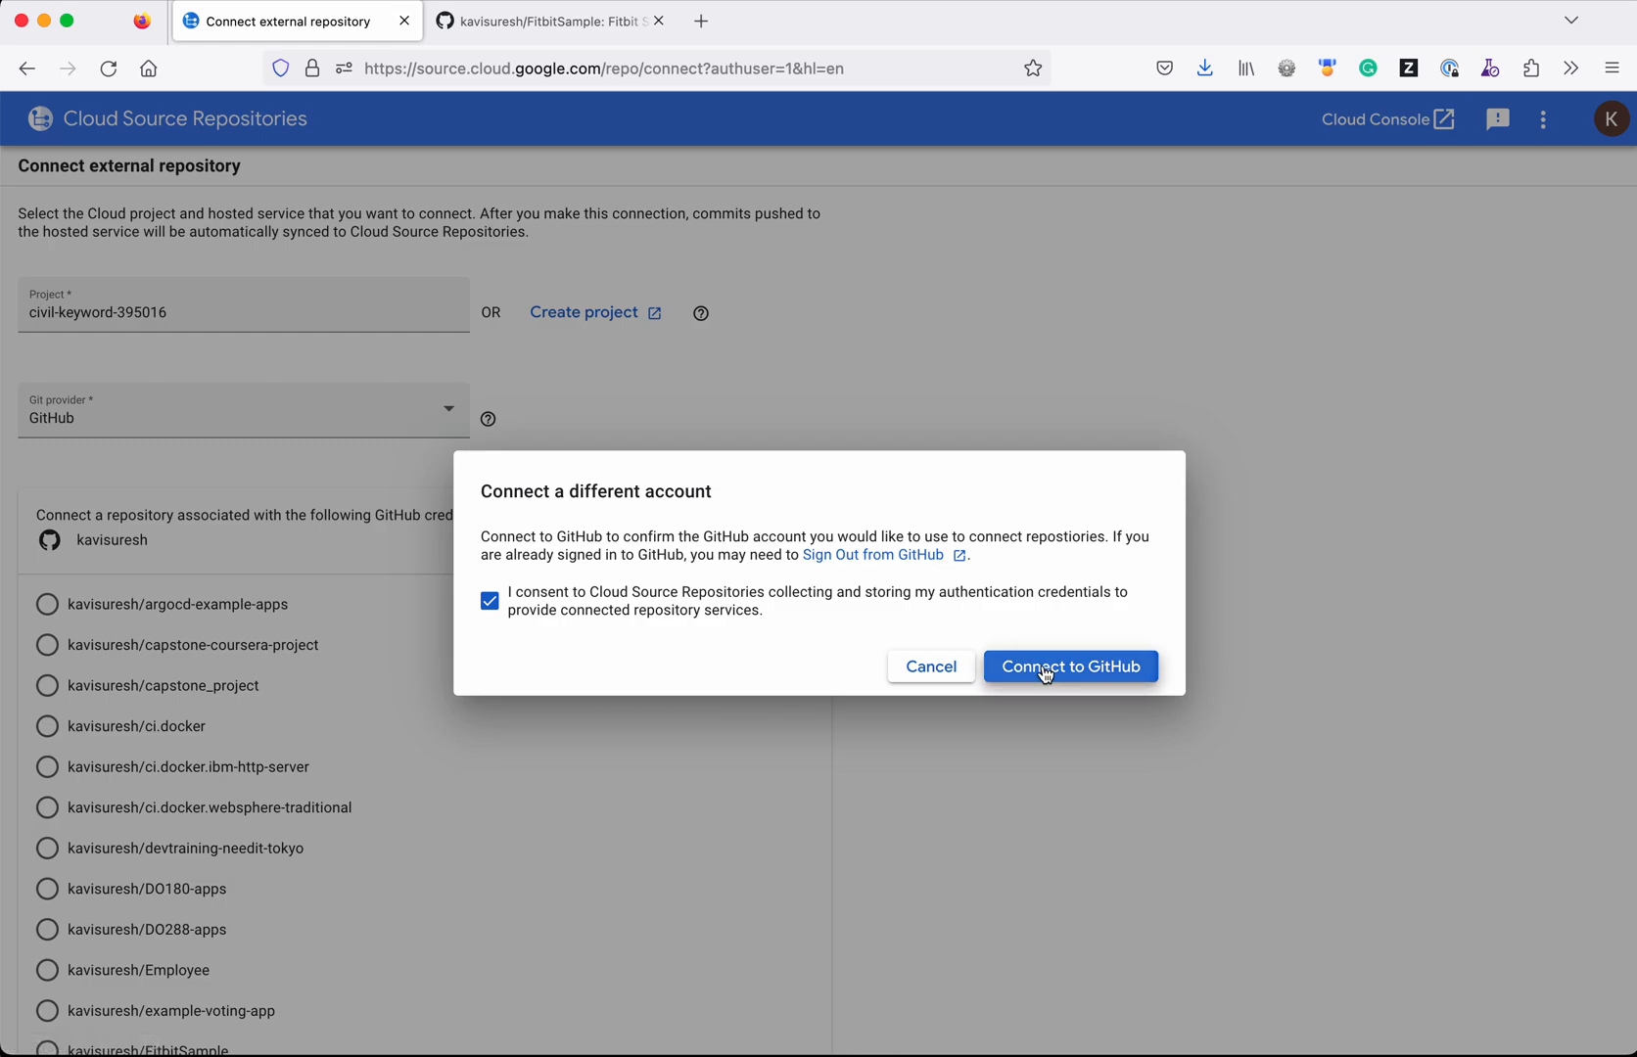
pyautogui.click(1070, 667)
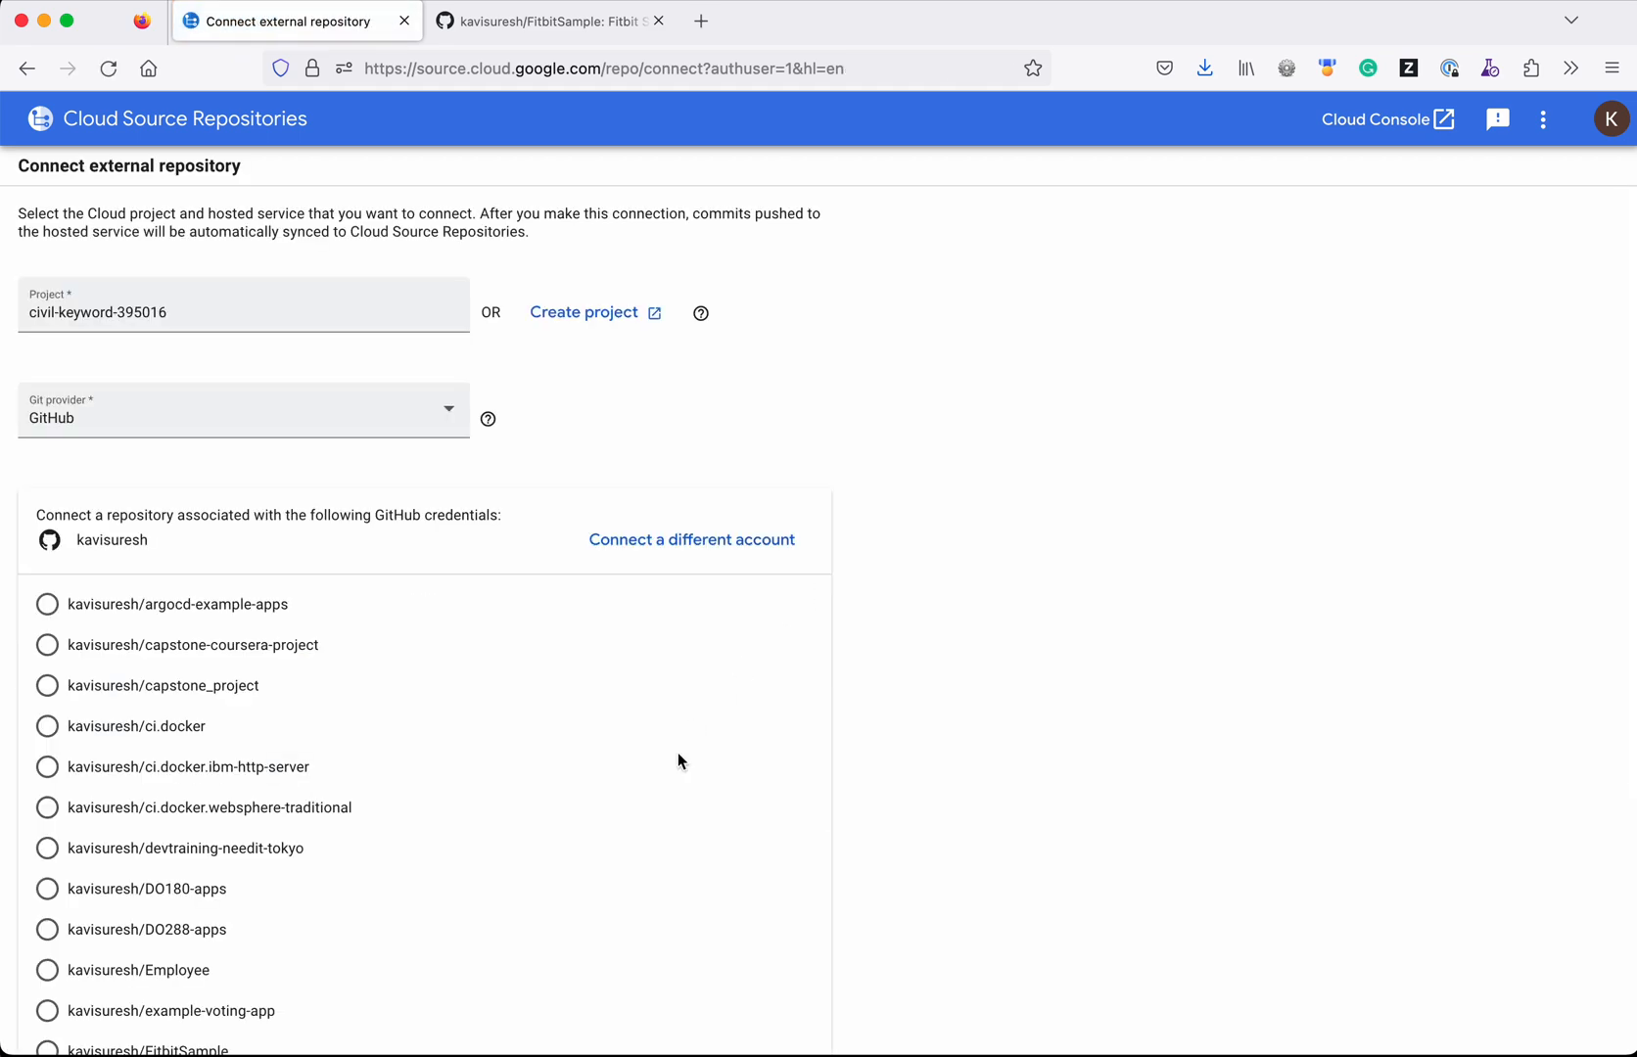
# Connect kavisuresh/FitbitSample and confirm, opening the mirrored repository.
pyautogui.scroll(-3)
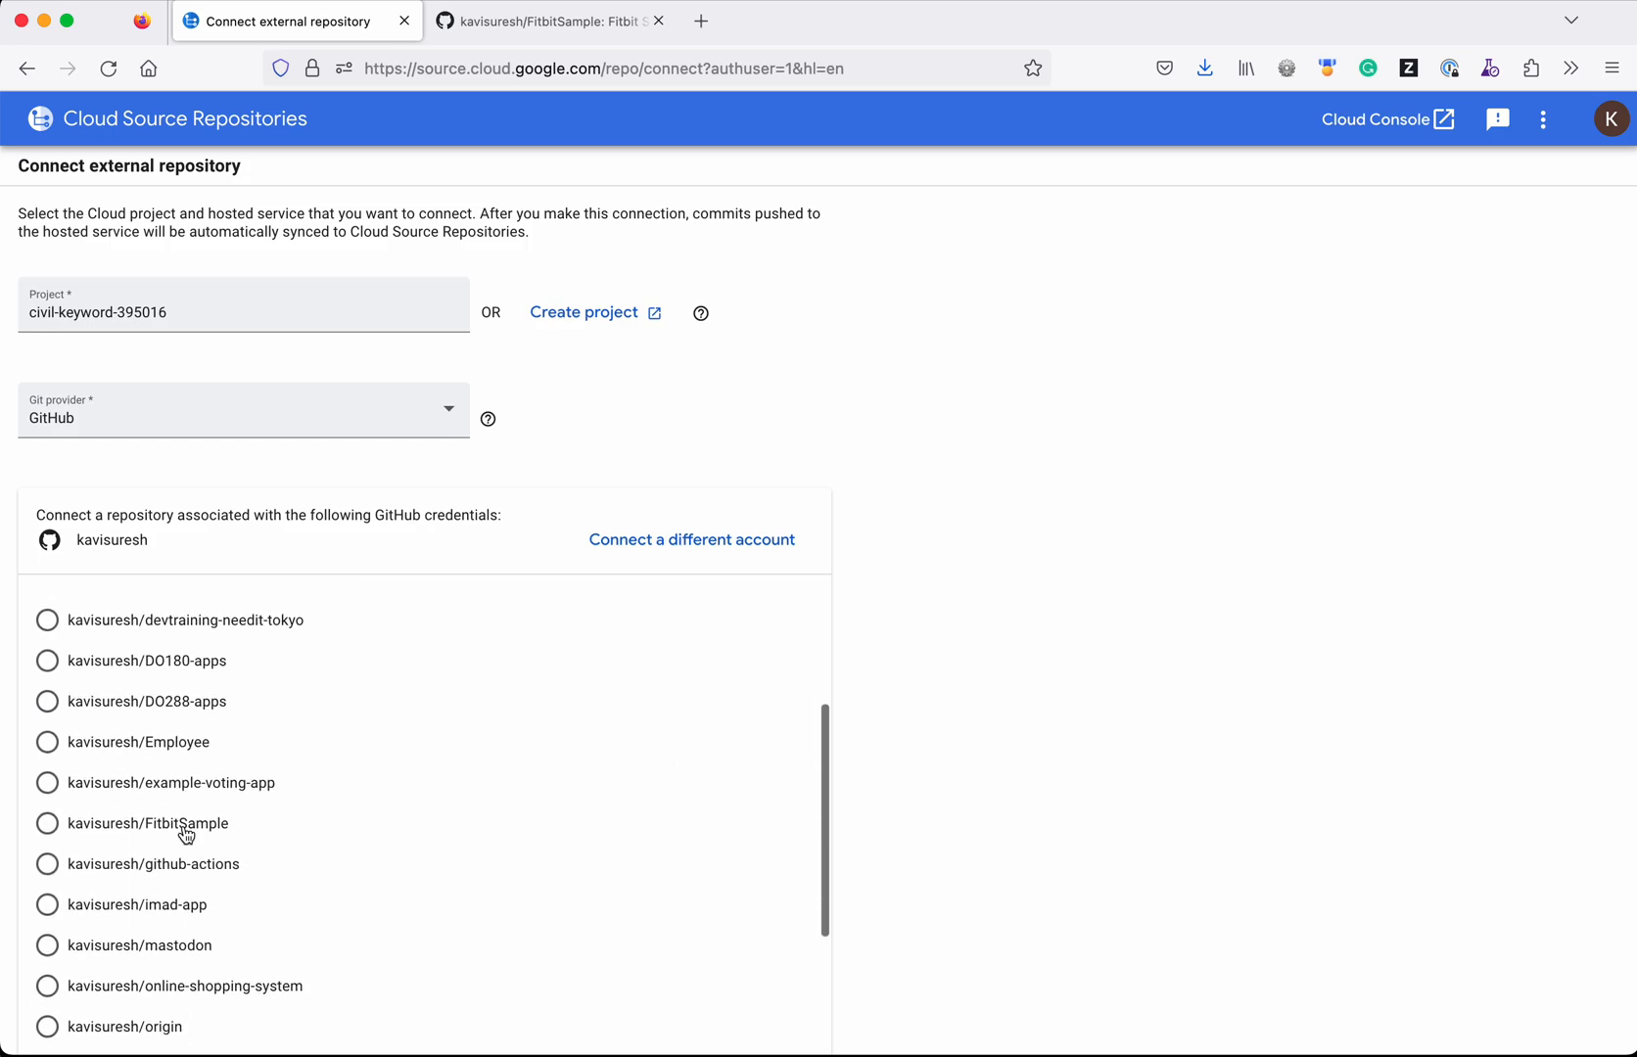
pyautogui.click(47, 822)
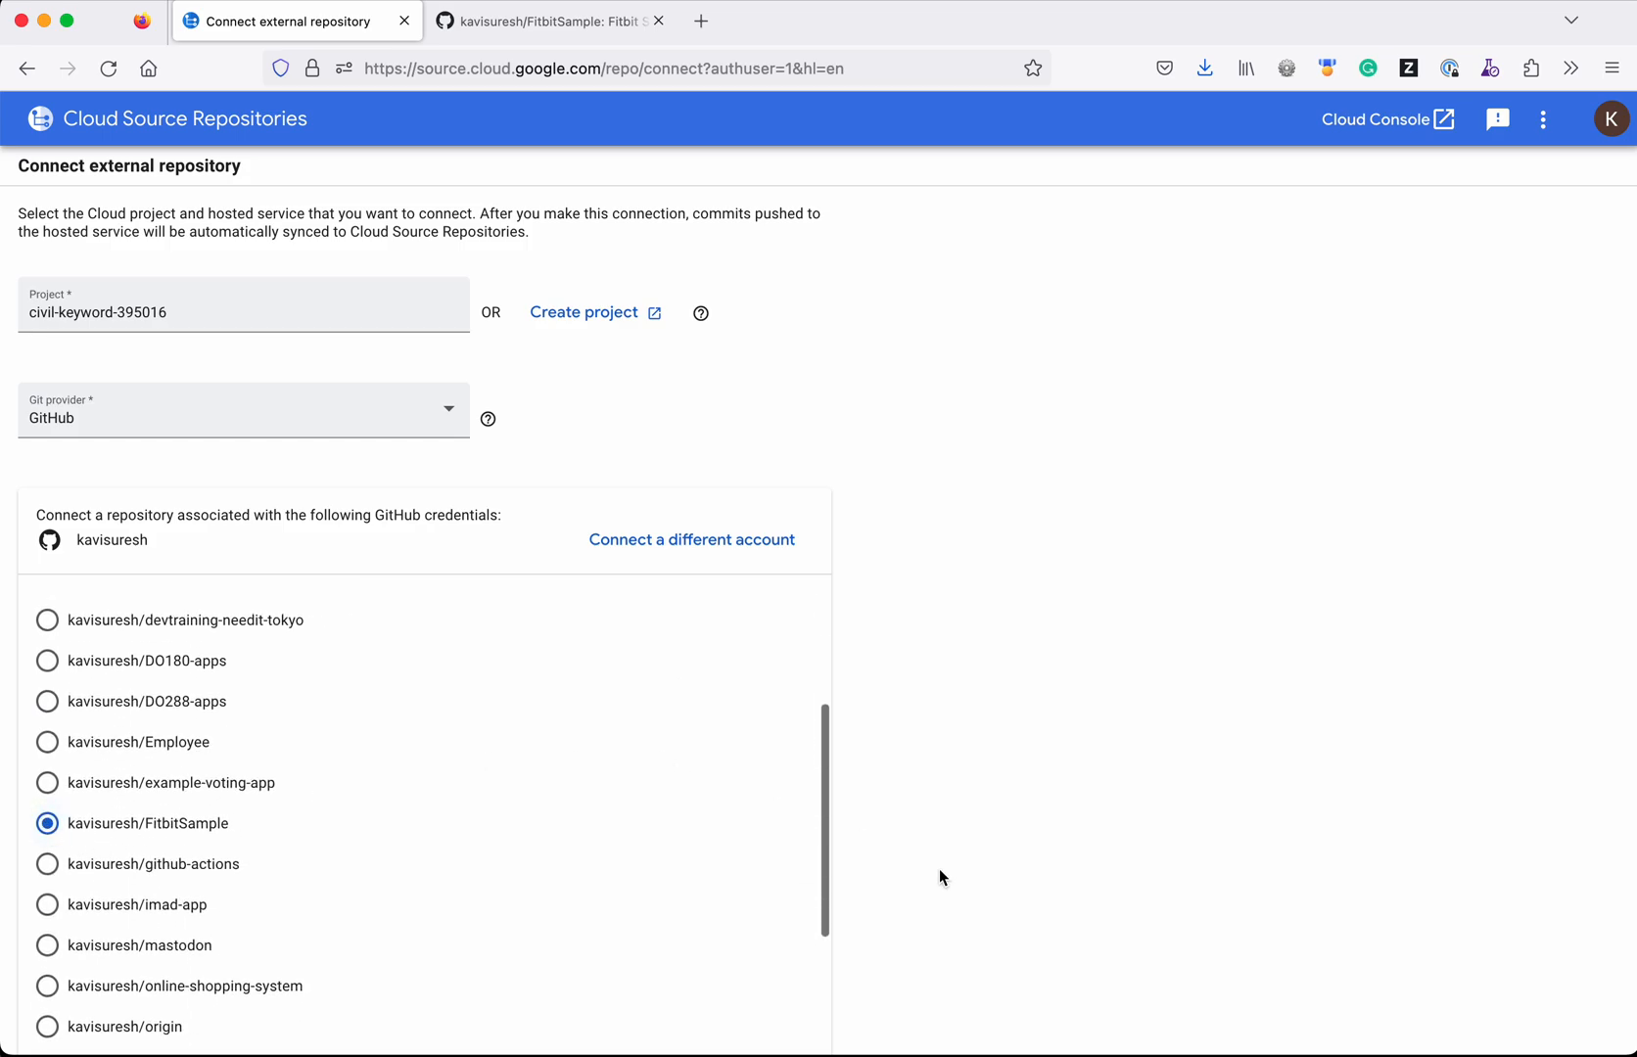
pyautogui.scroll(-3)
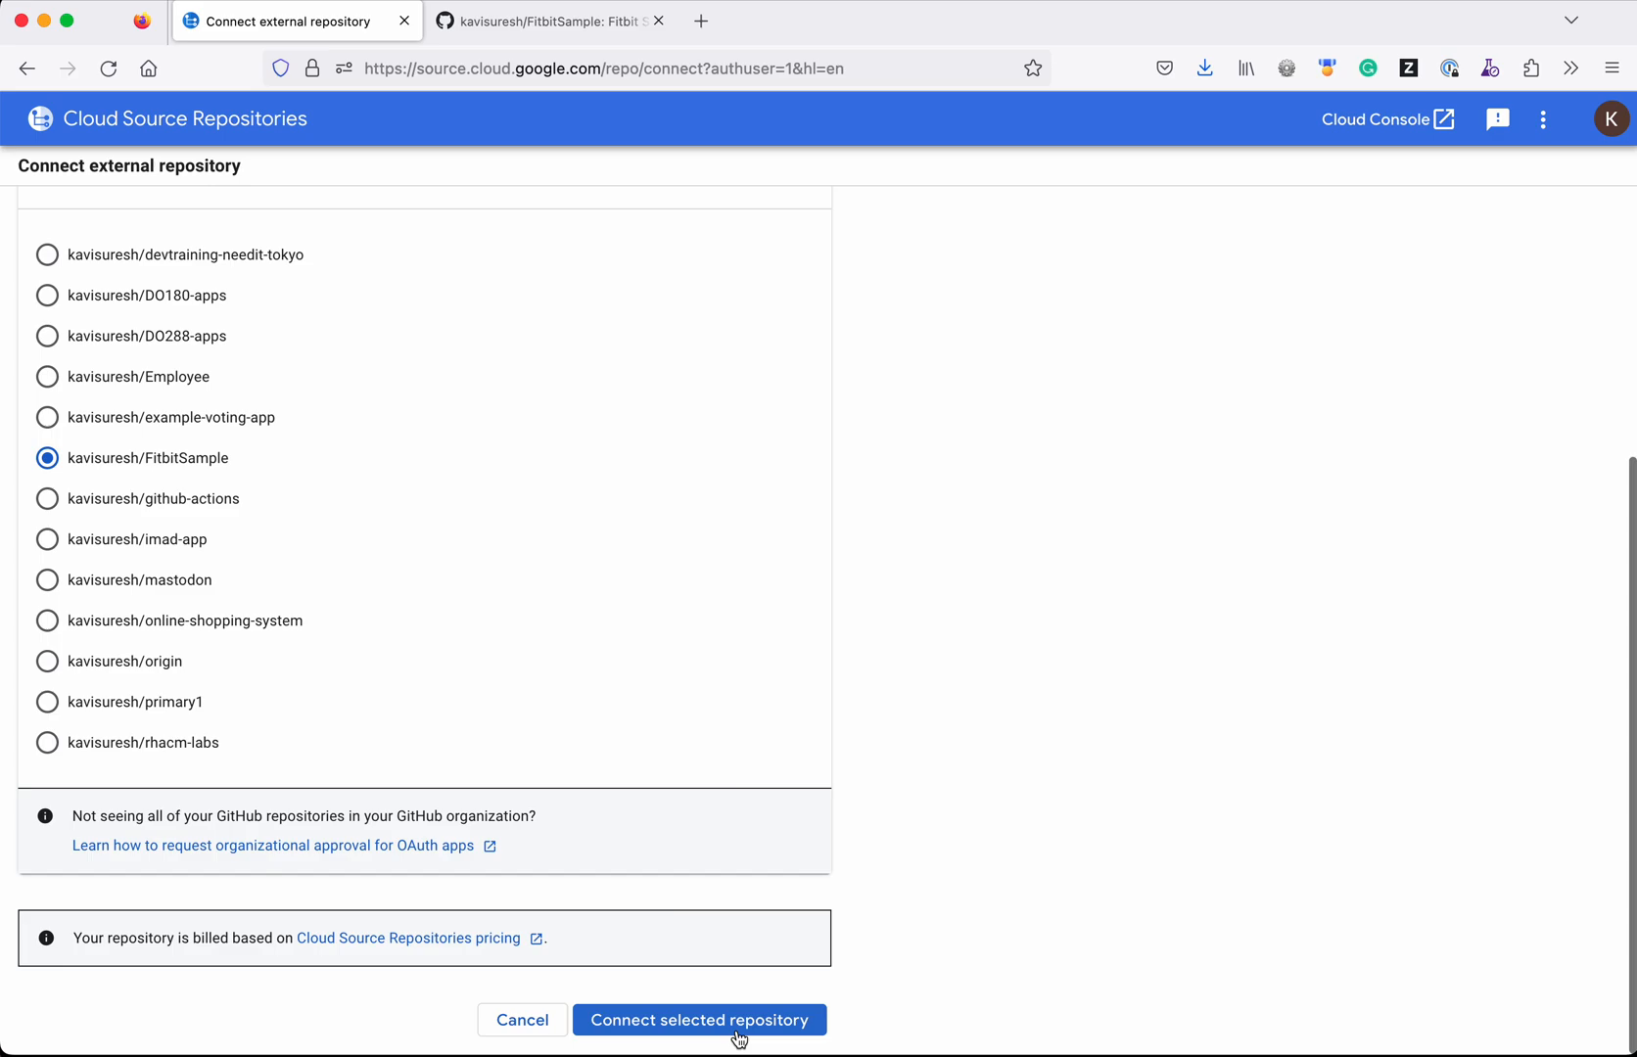
pyautogui.click(699, 1020)
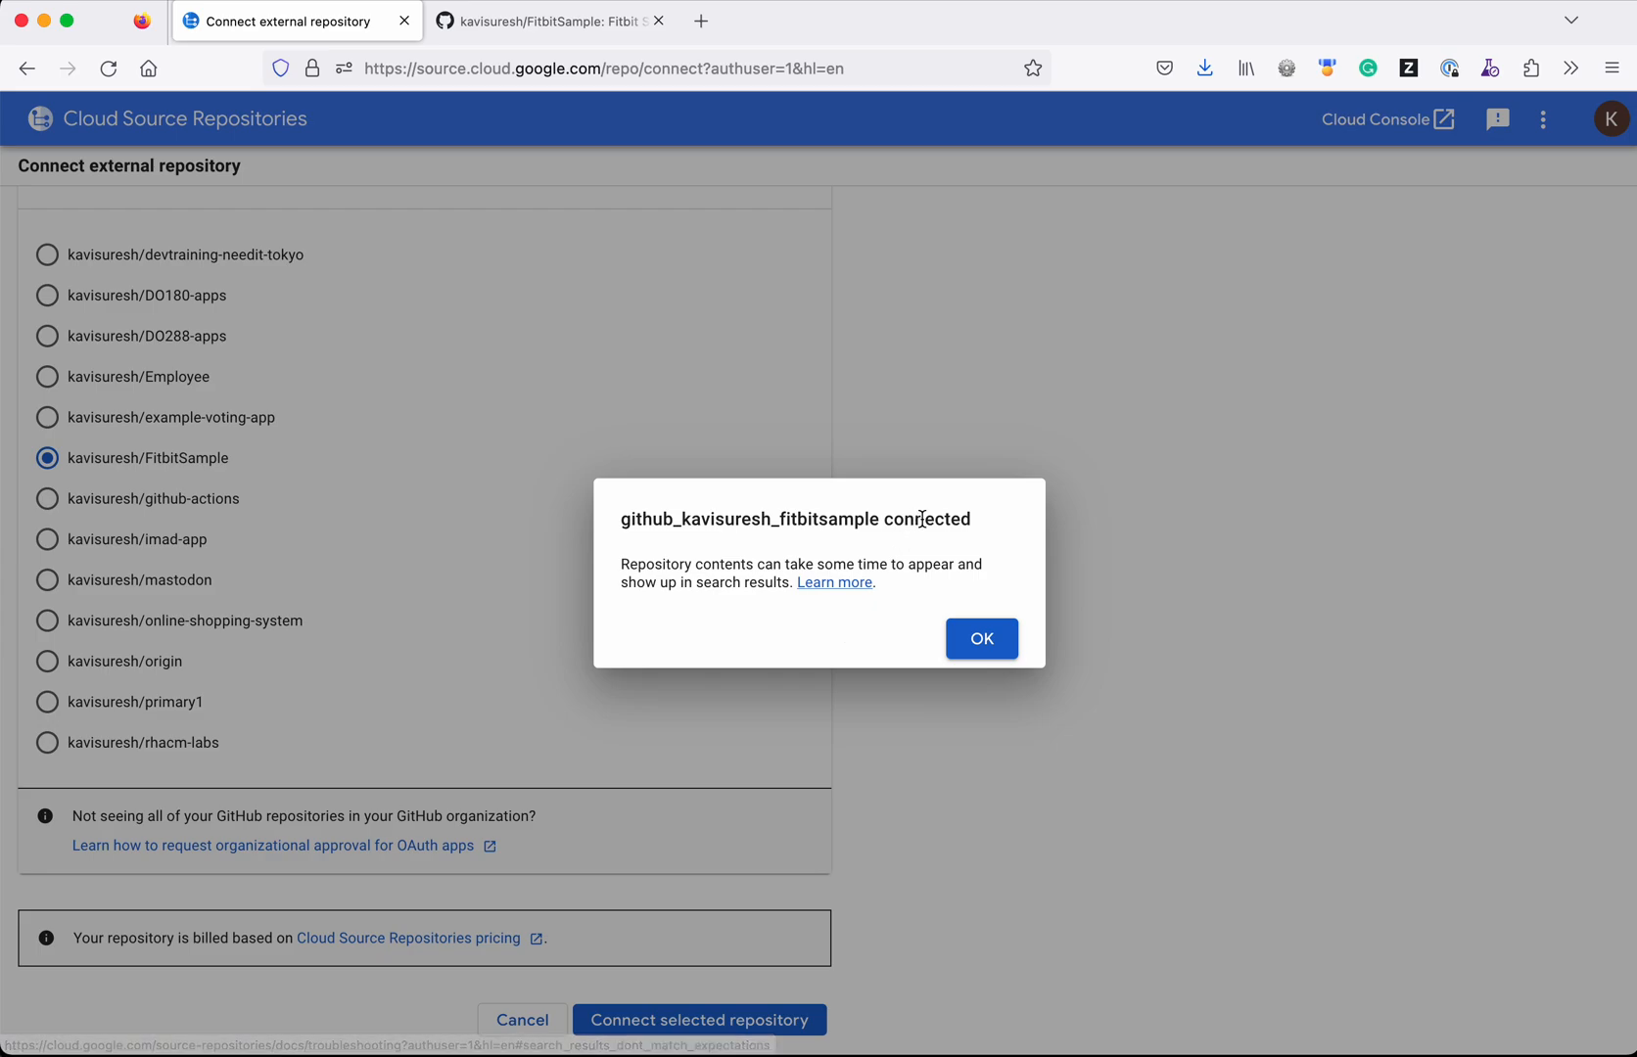
pyautogui.click(980, 637)
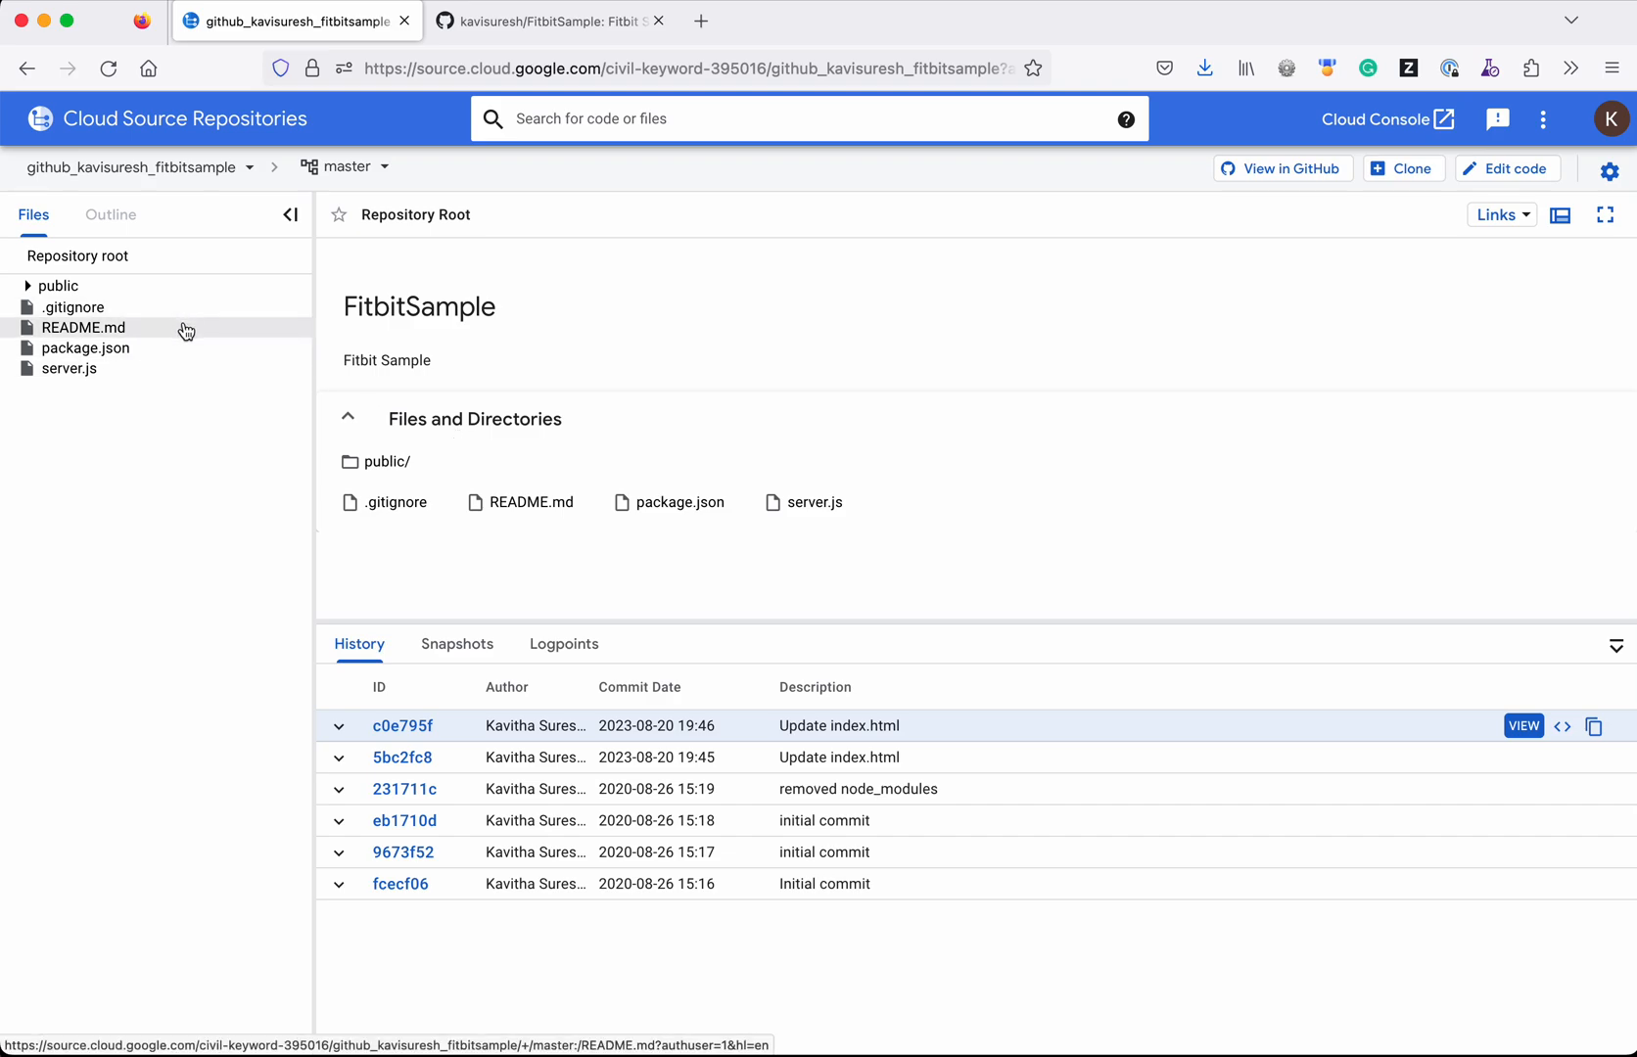
# Compare the GitHub and mirror tabs, then open FitbitSample's public folder on GitHub.
pyautogui.click(548, 21)
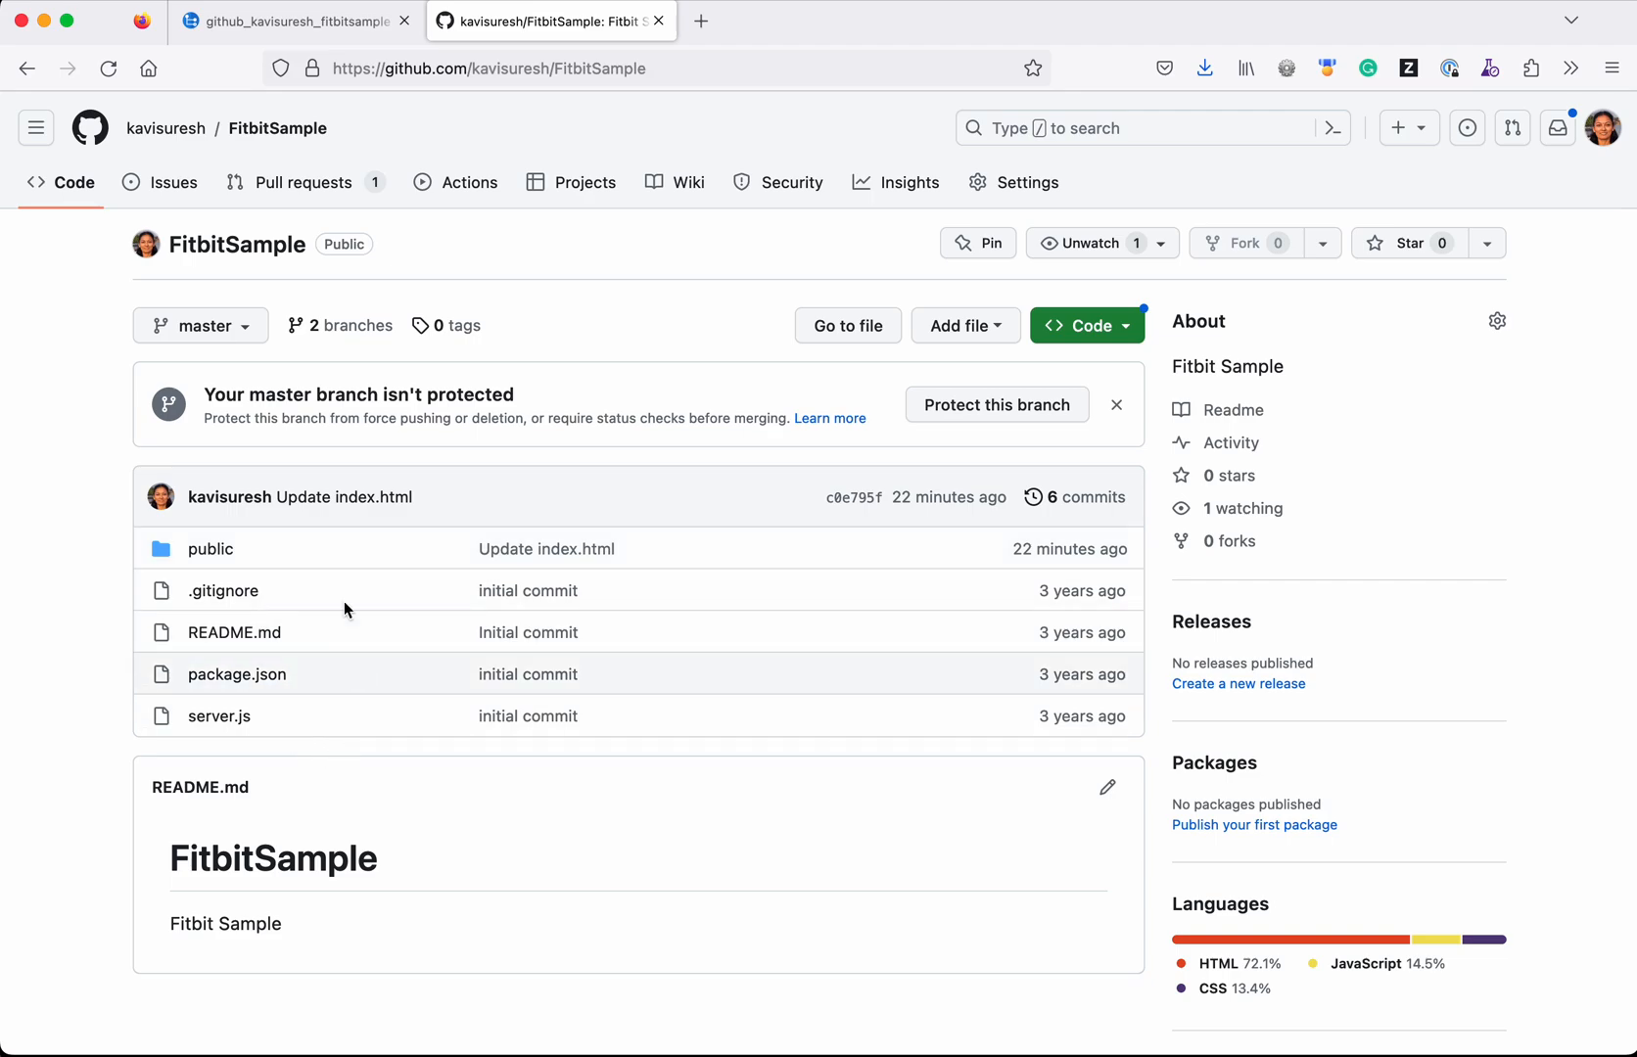
pyautogui.click(296, 21)
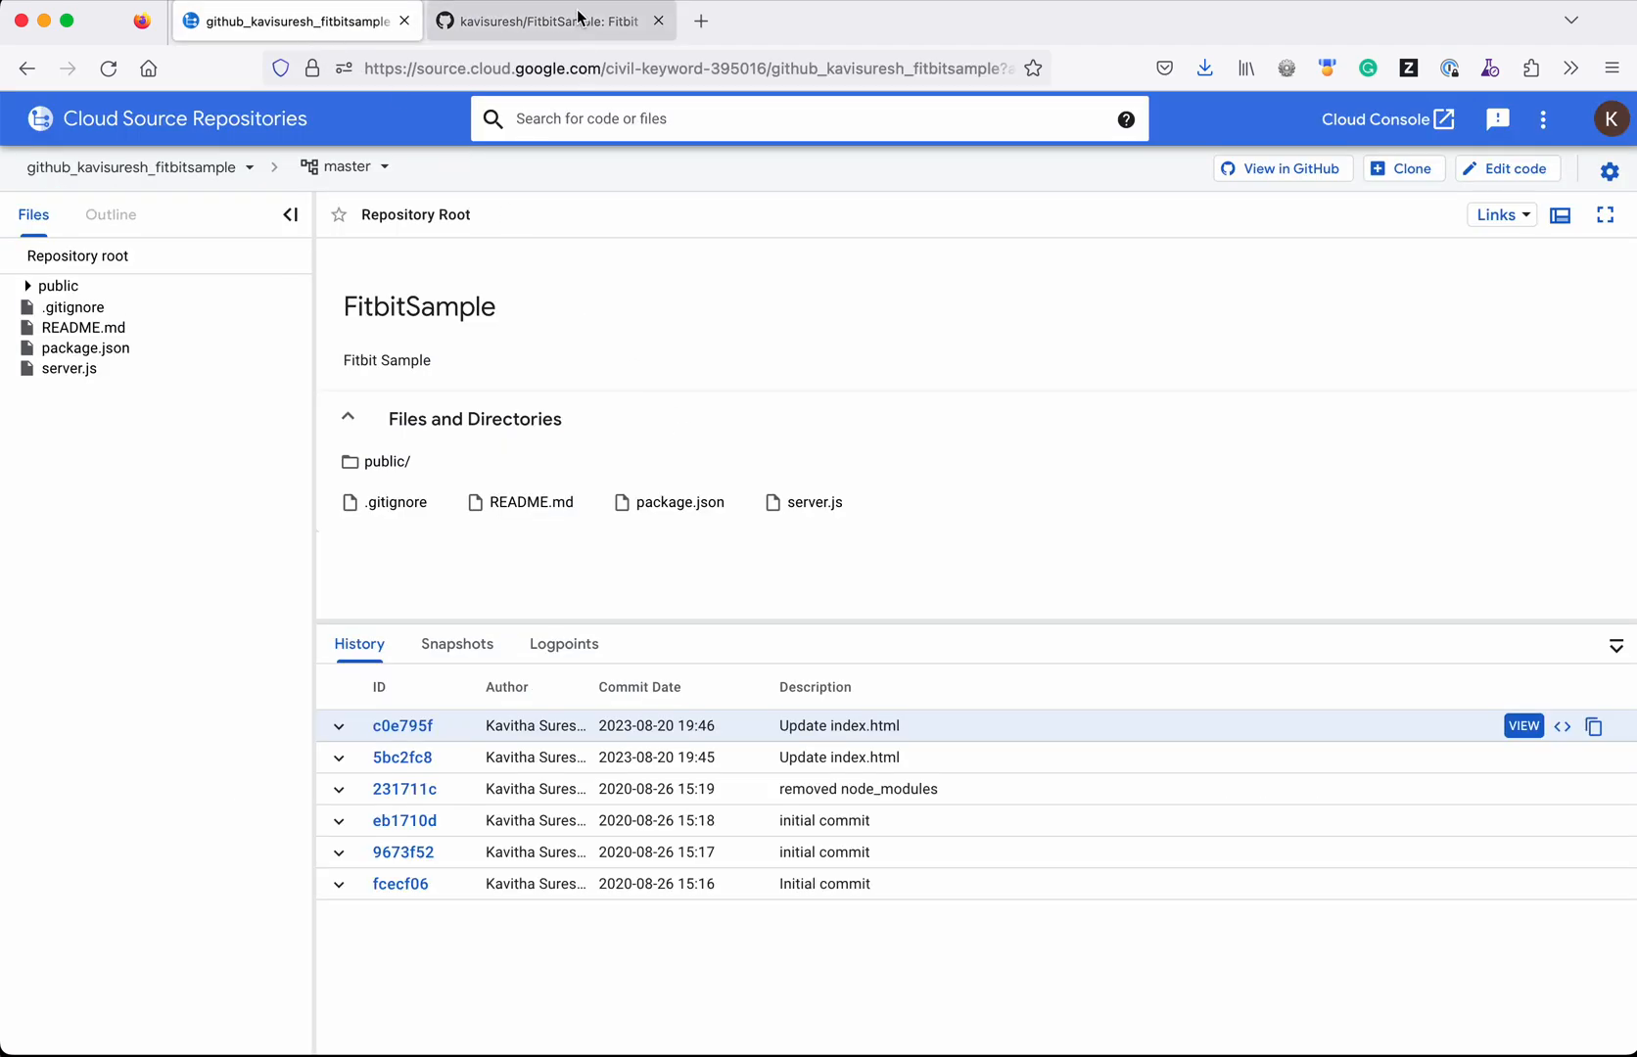
pyautogui.click(551, 21)
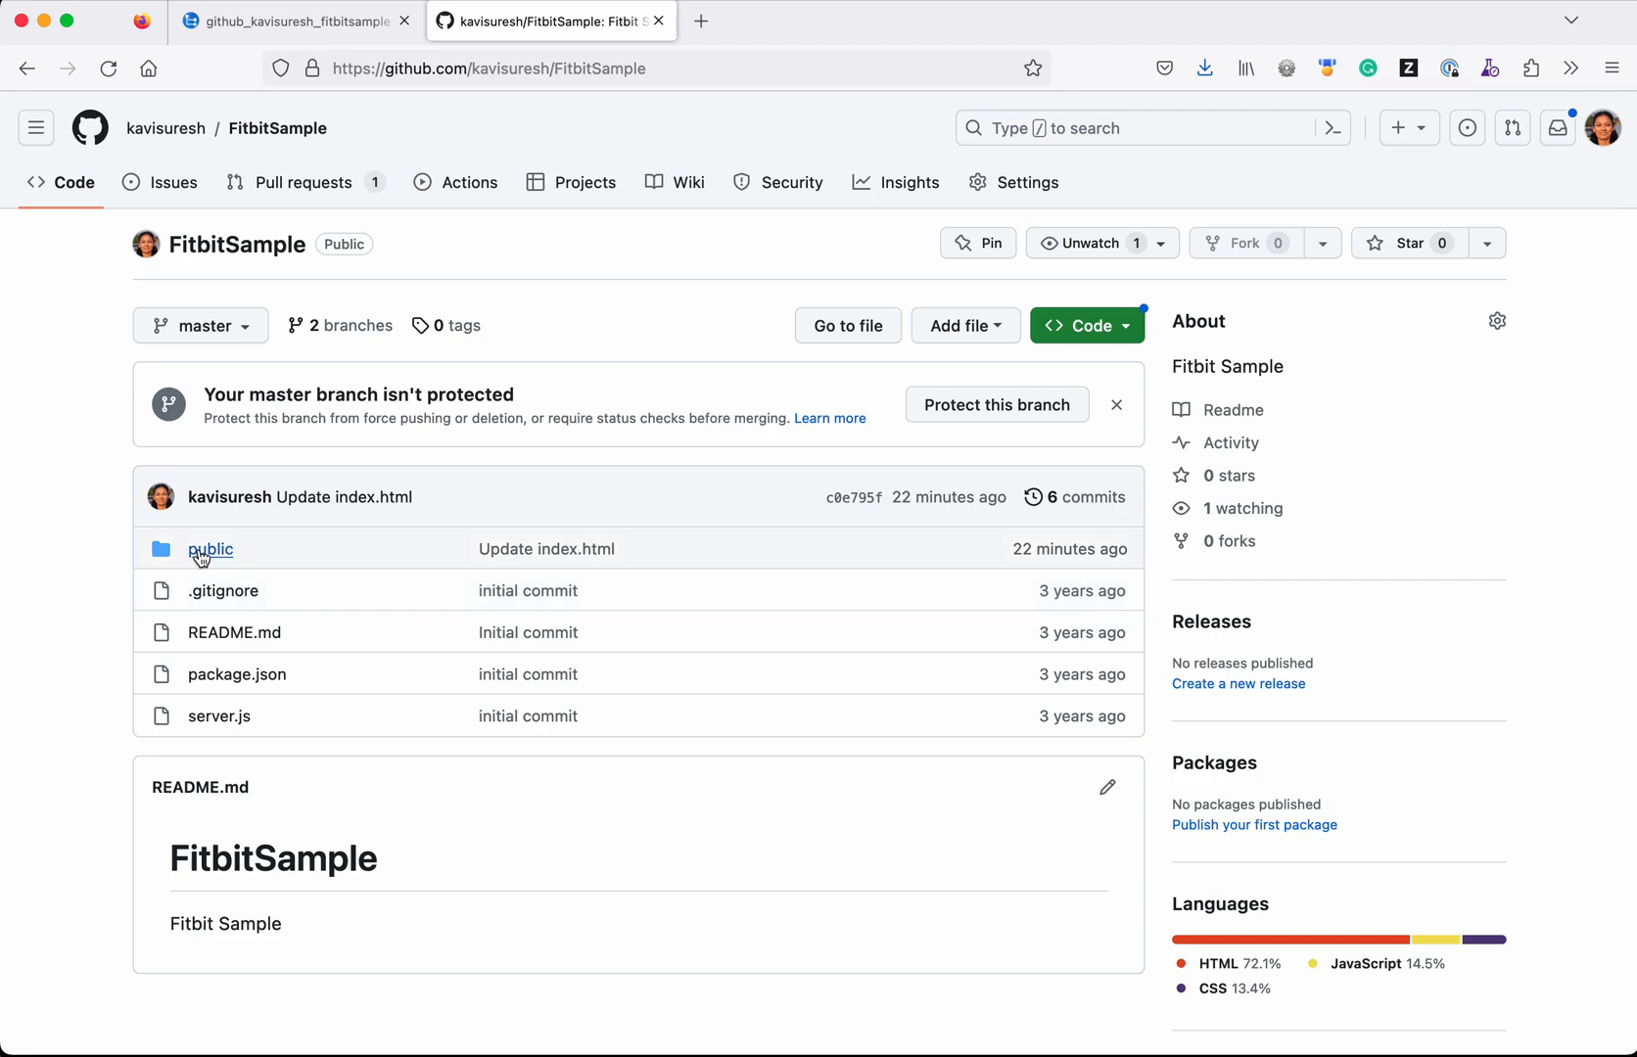
pyautogui.click(210, 550)
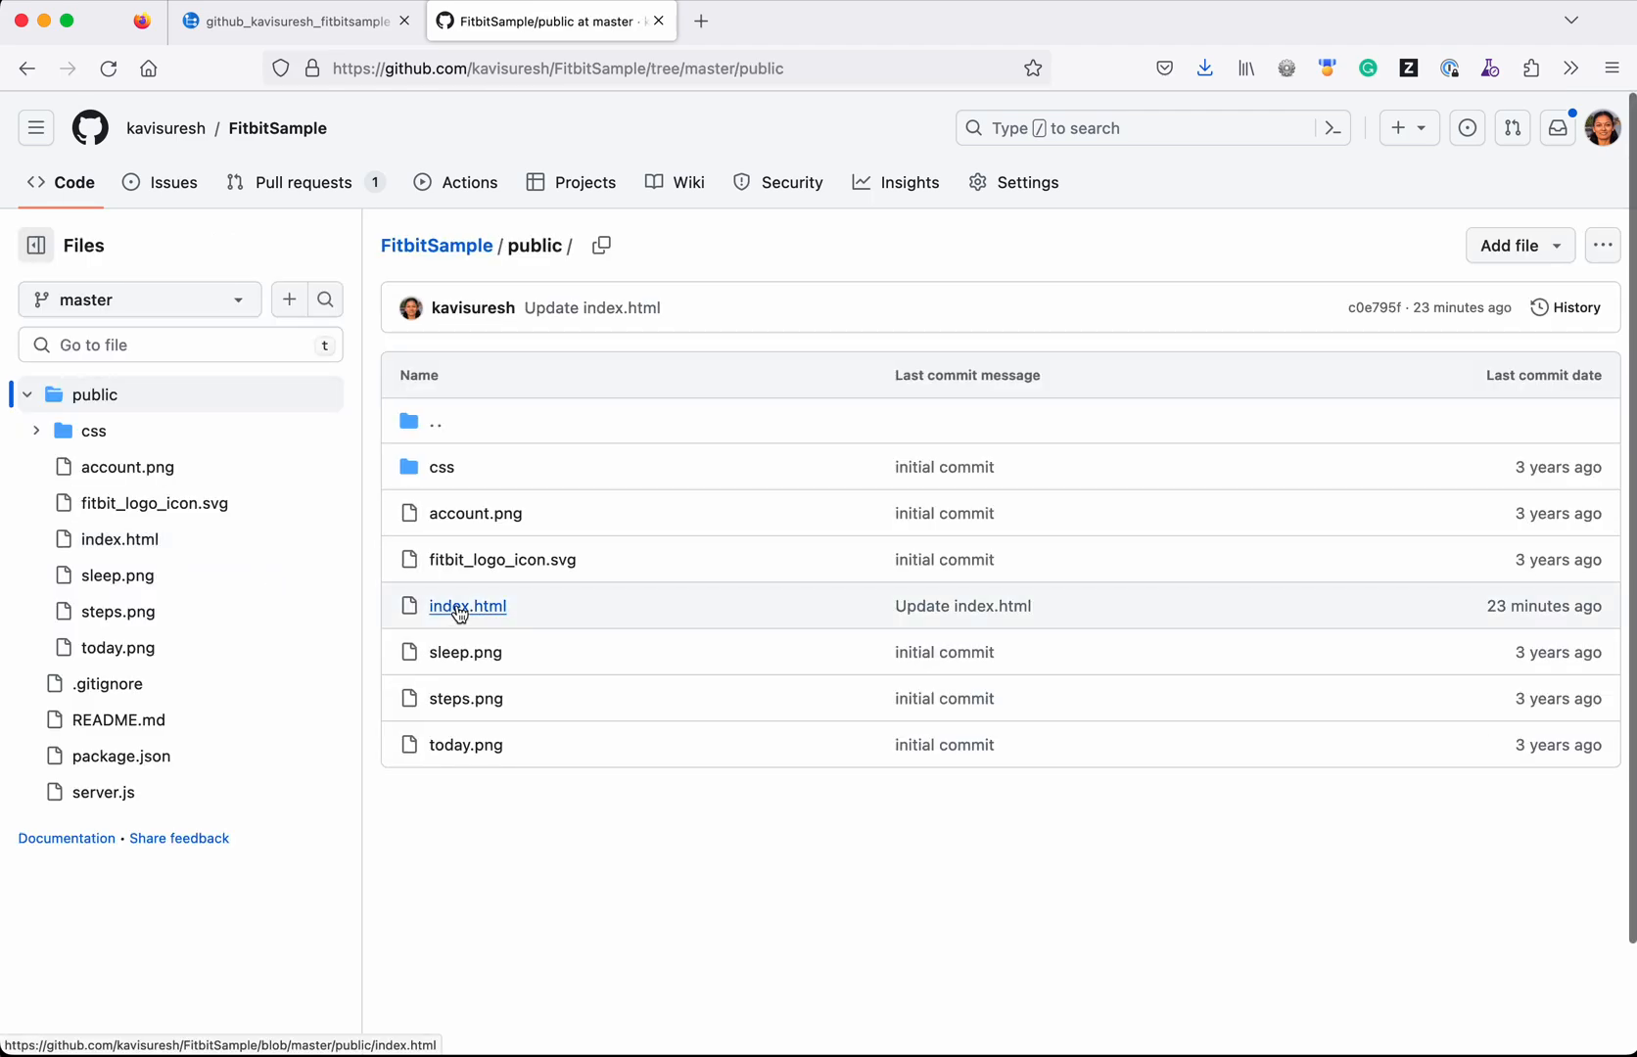
# Change the index.html heading to 'Fitbit Application' and commit to master.
pyautogui.click(467, 606)
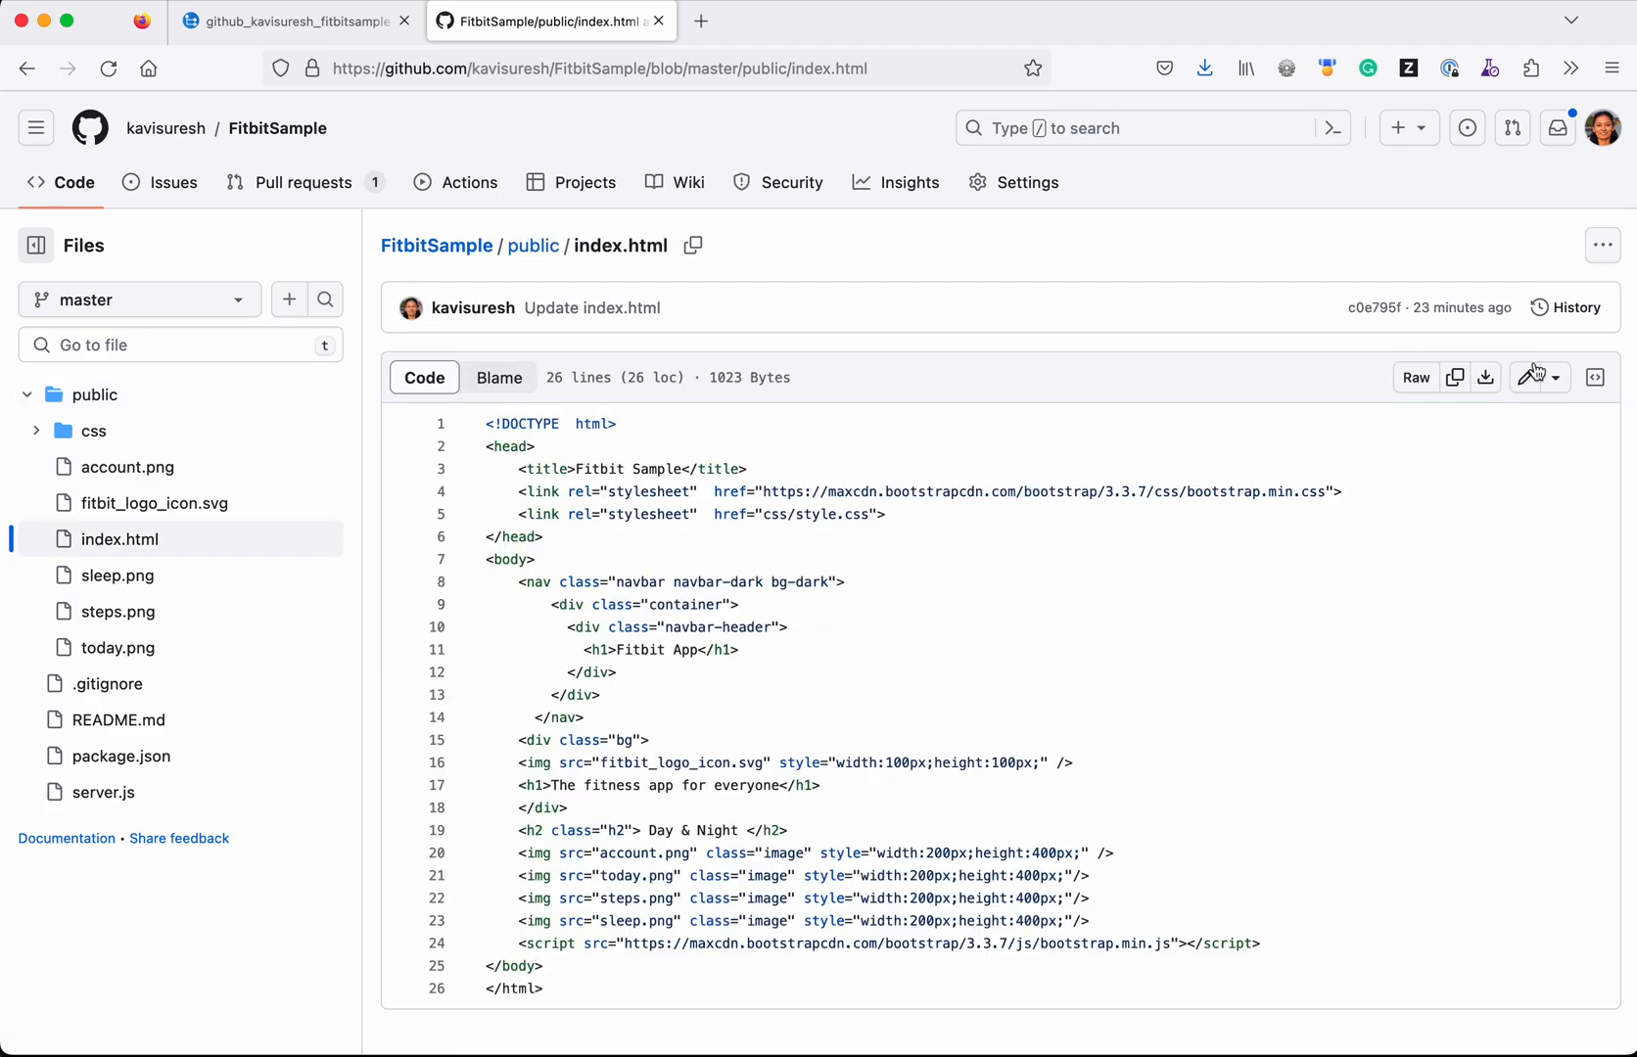
pyautogui.click(1531, 378)
pyautogui.write('lica')
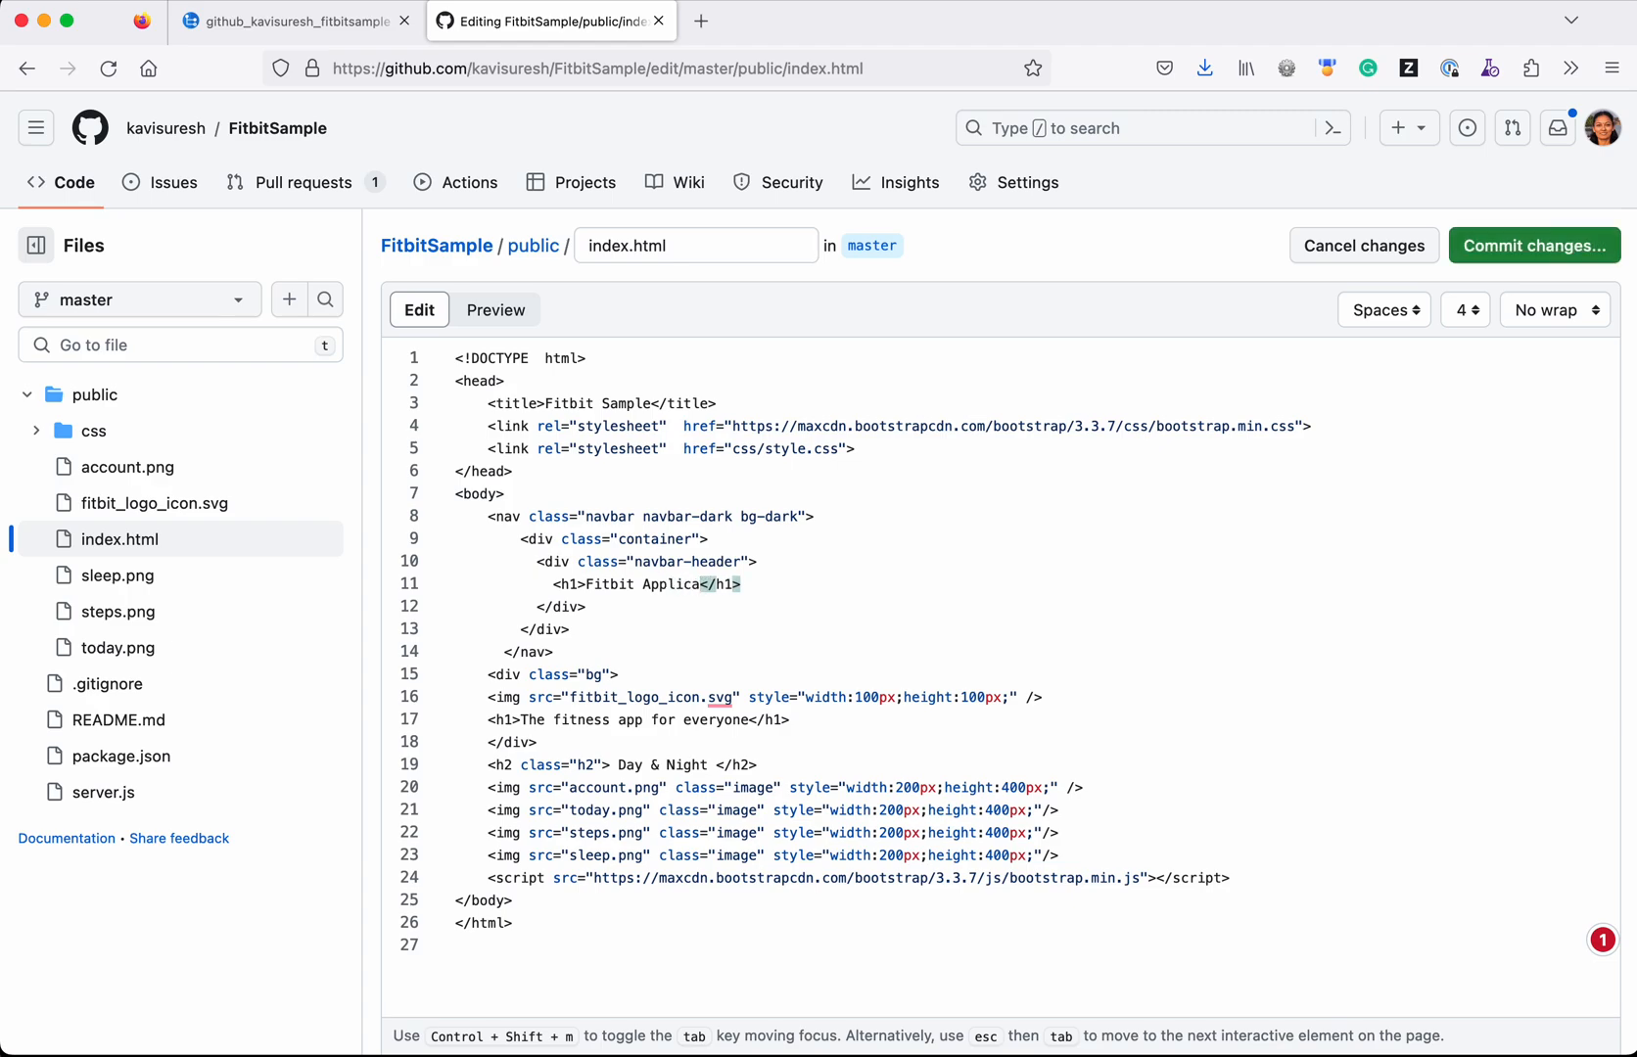
pyautogui.write('tion')
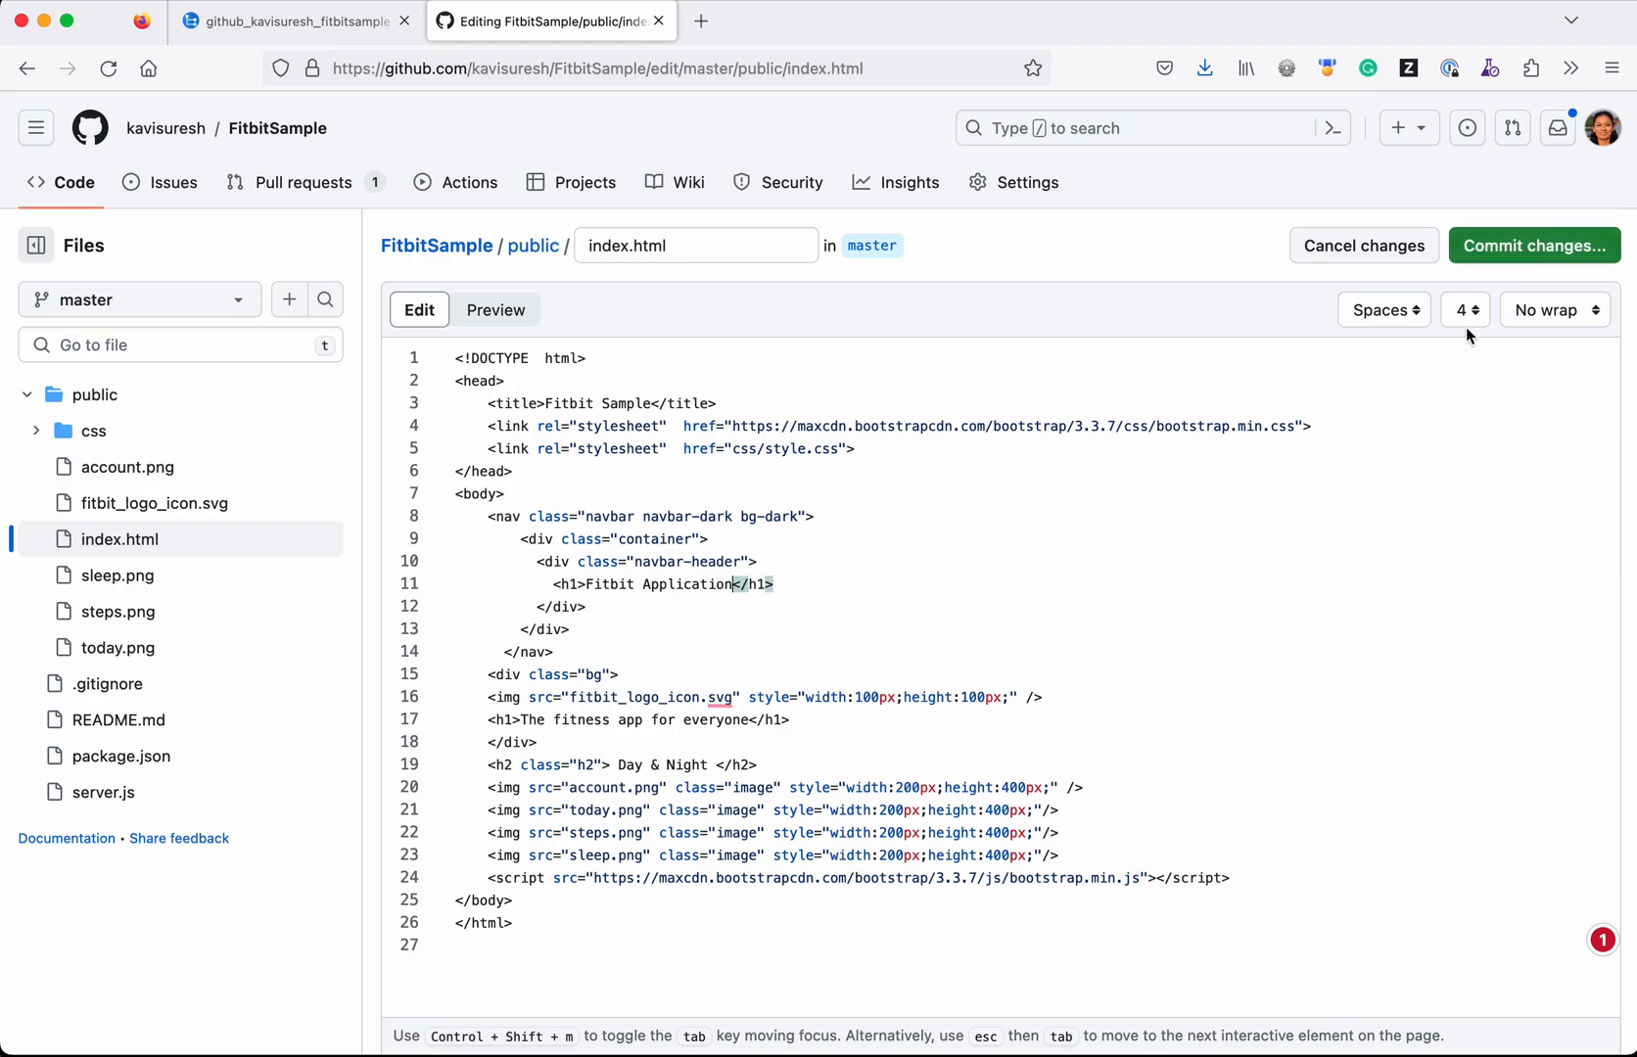
pyautogui.click(1532, 246)
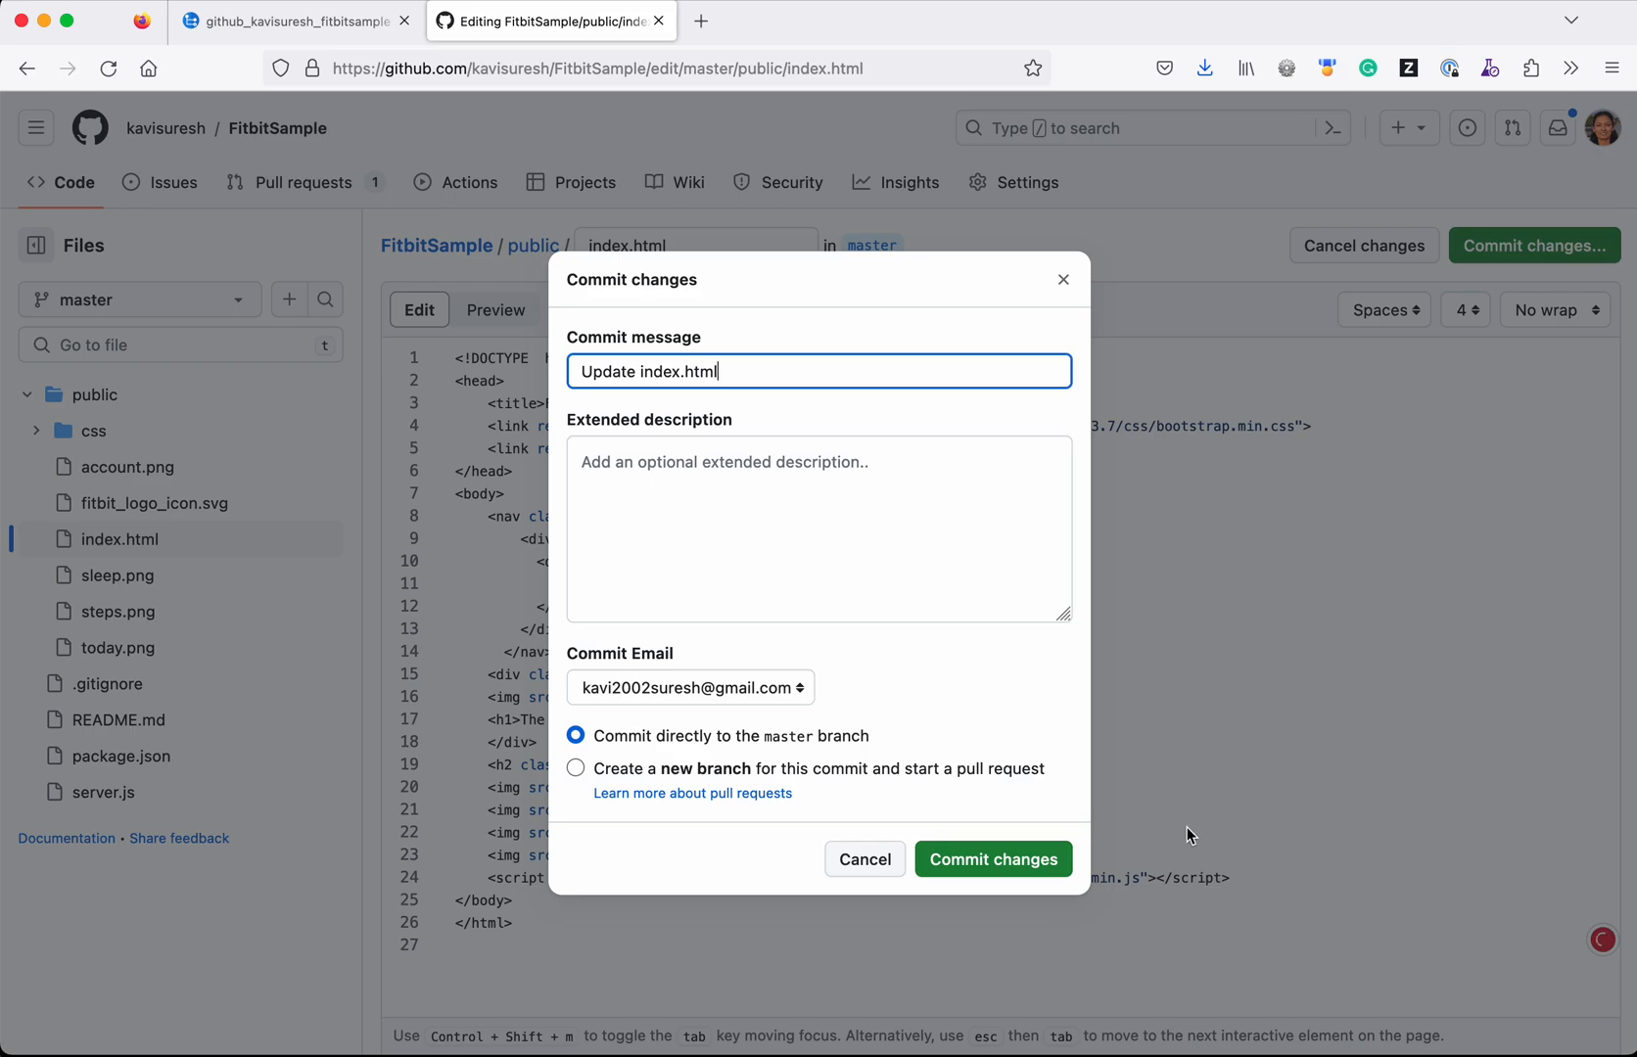
pyautogui.click(993, 859)
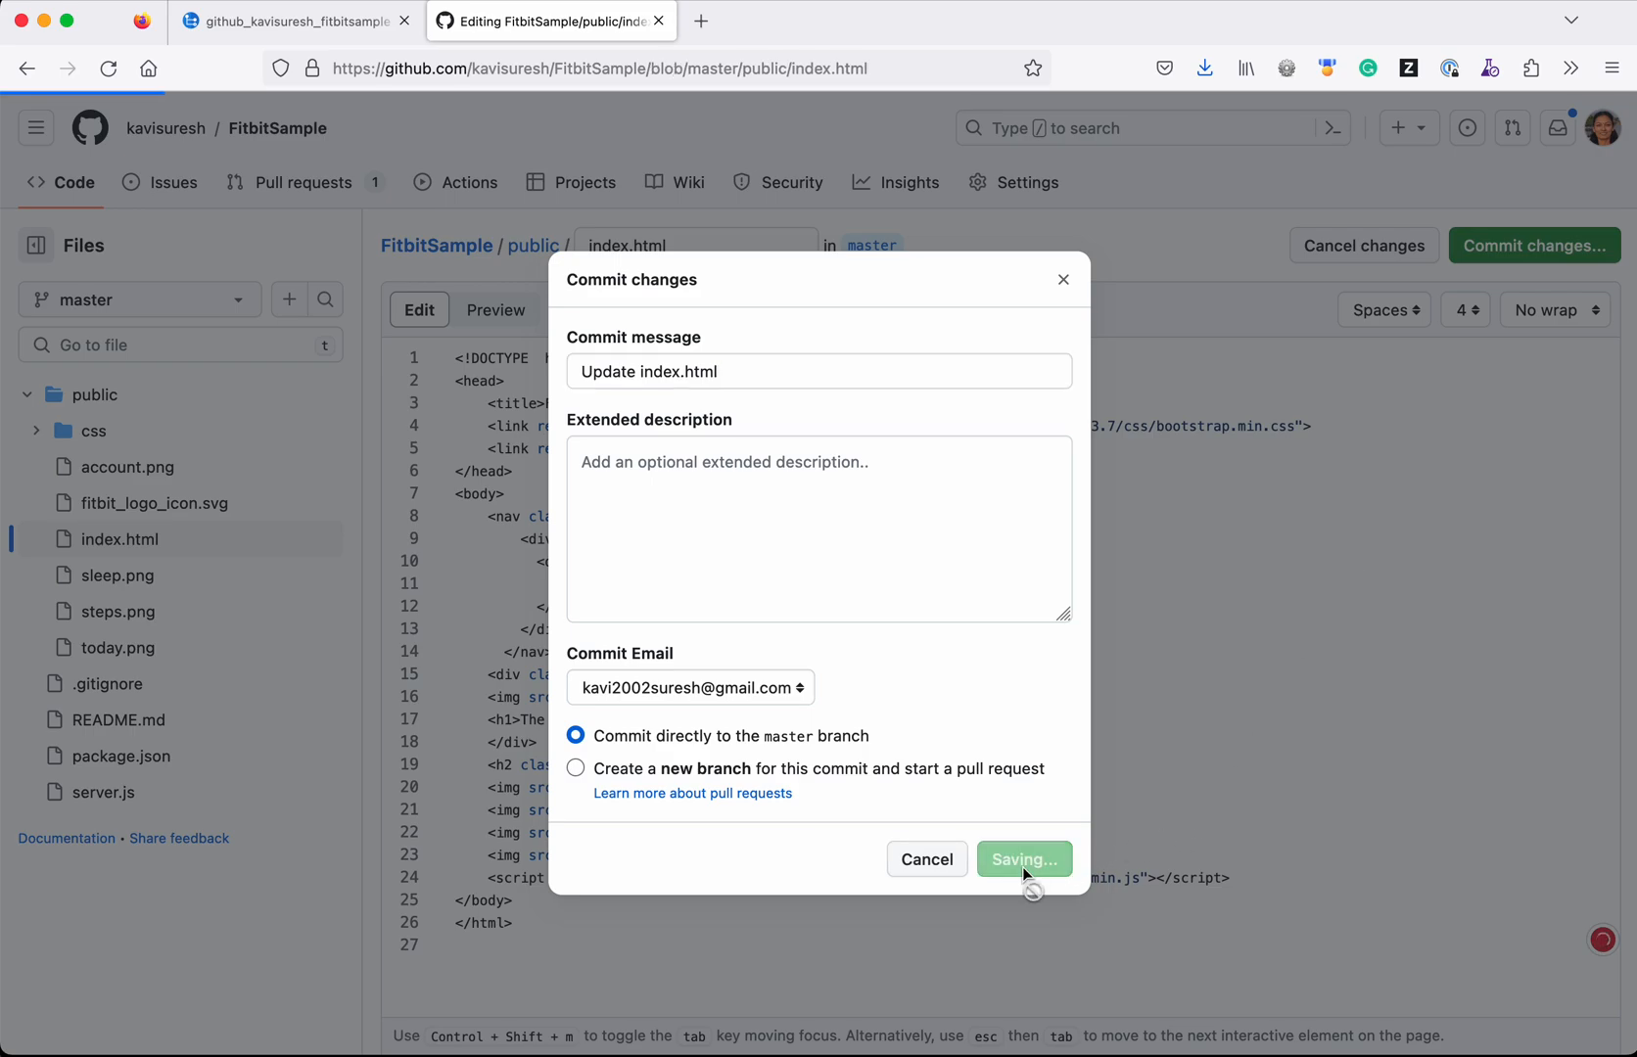
pyautogui.click(1023, 859)
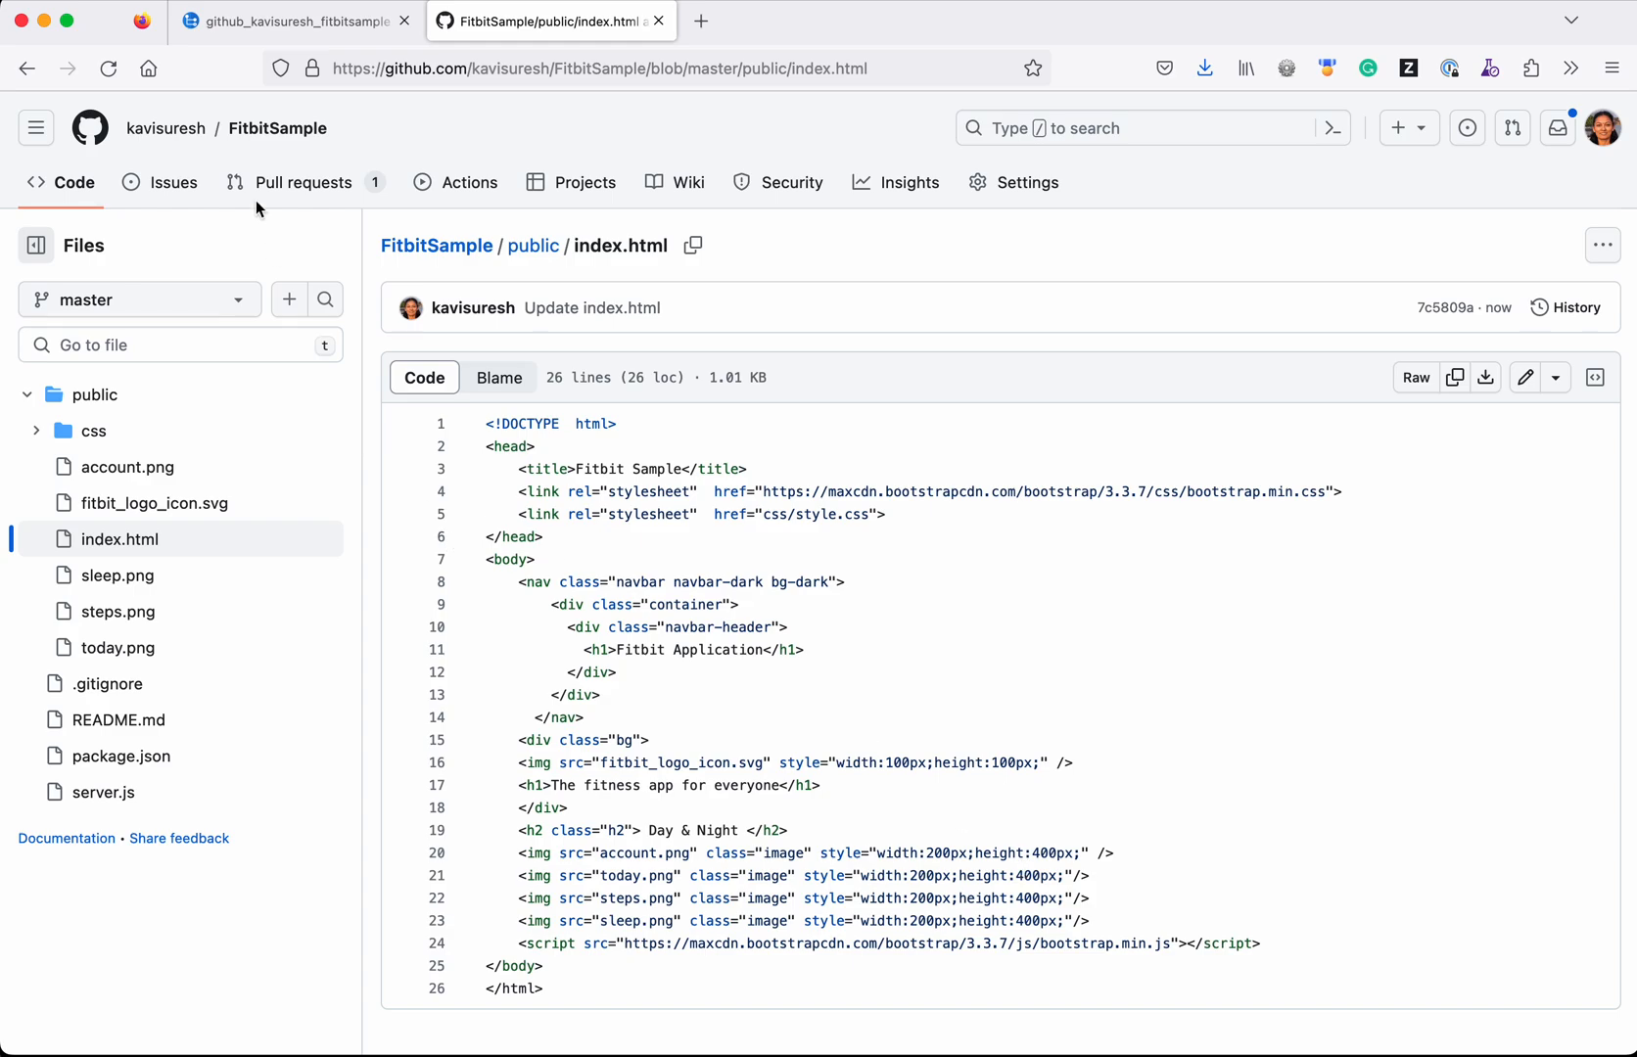
pyautogui.moveTo(287, 21)
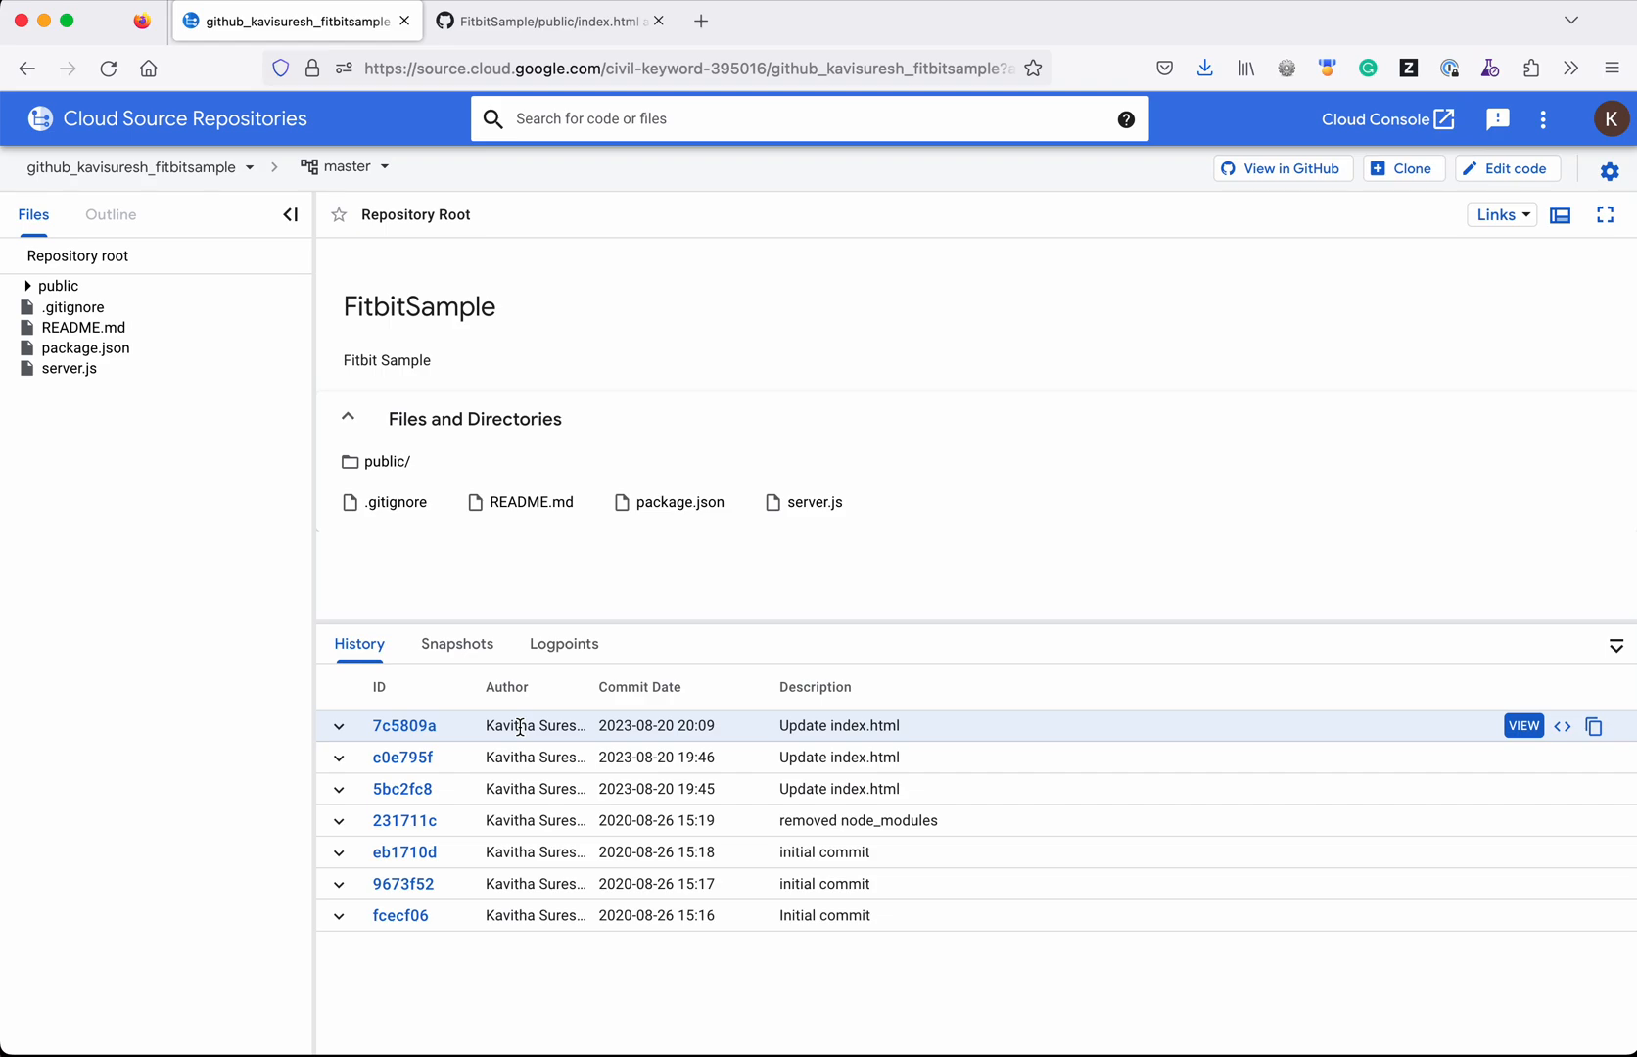
pyautogui.moveTo(58, 285)
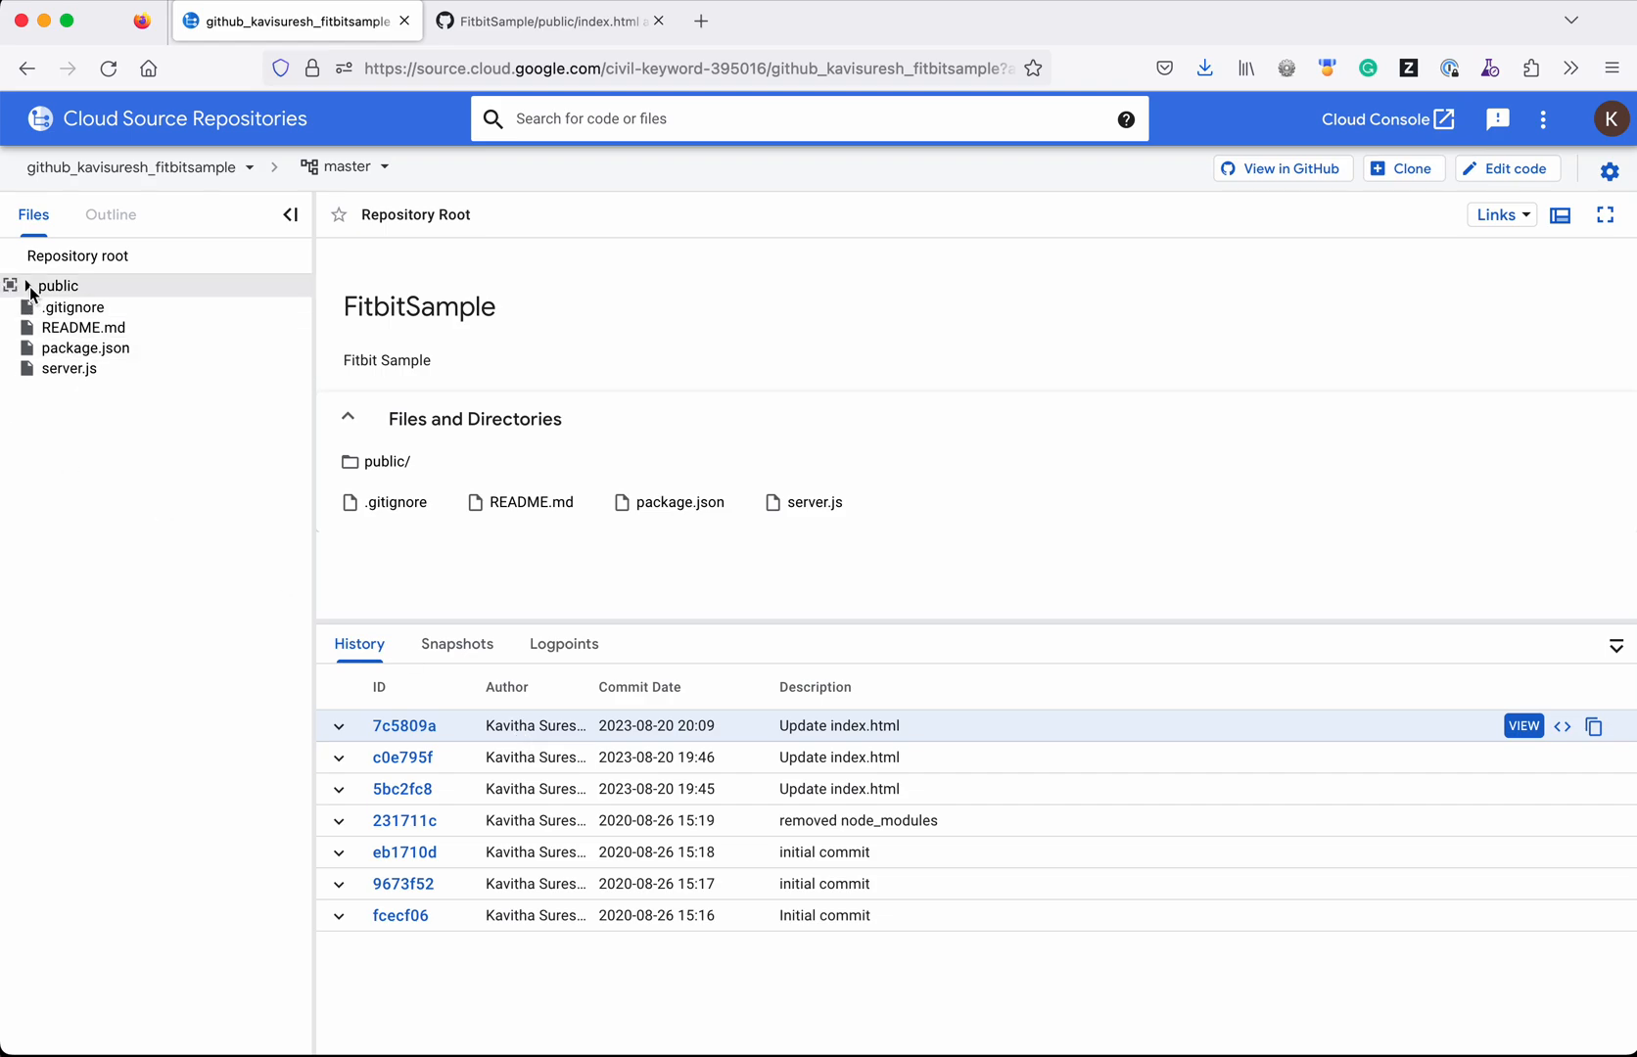
# Expand public and open the mirrored index.html showing 'Fitbit Application'.
pyautogui.click(57, 285)
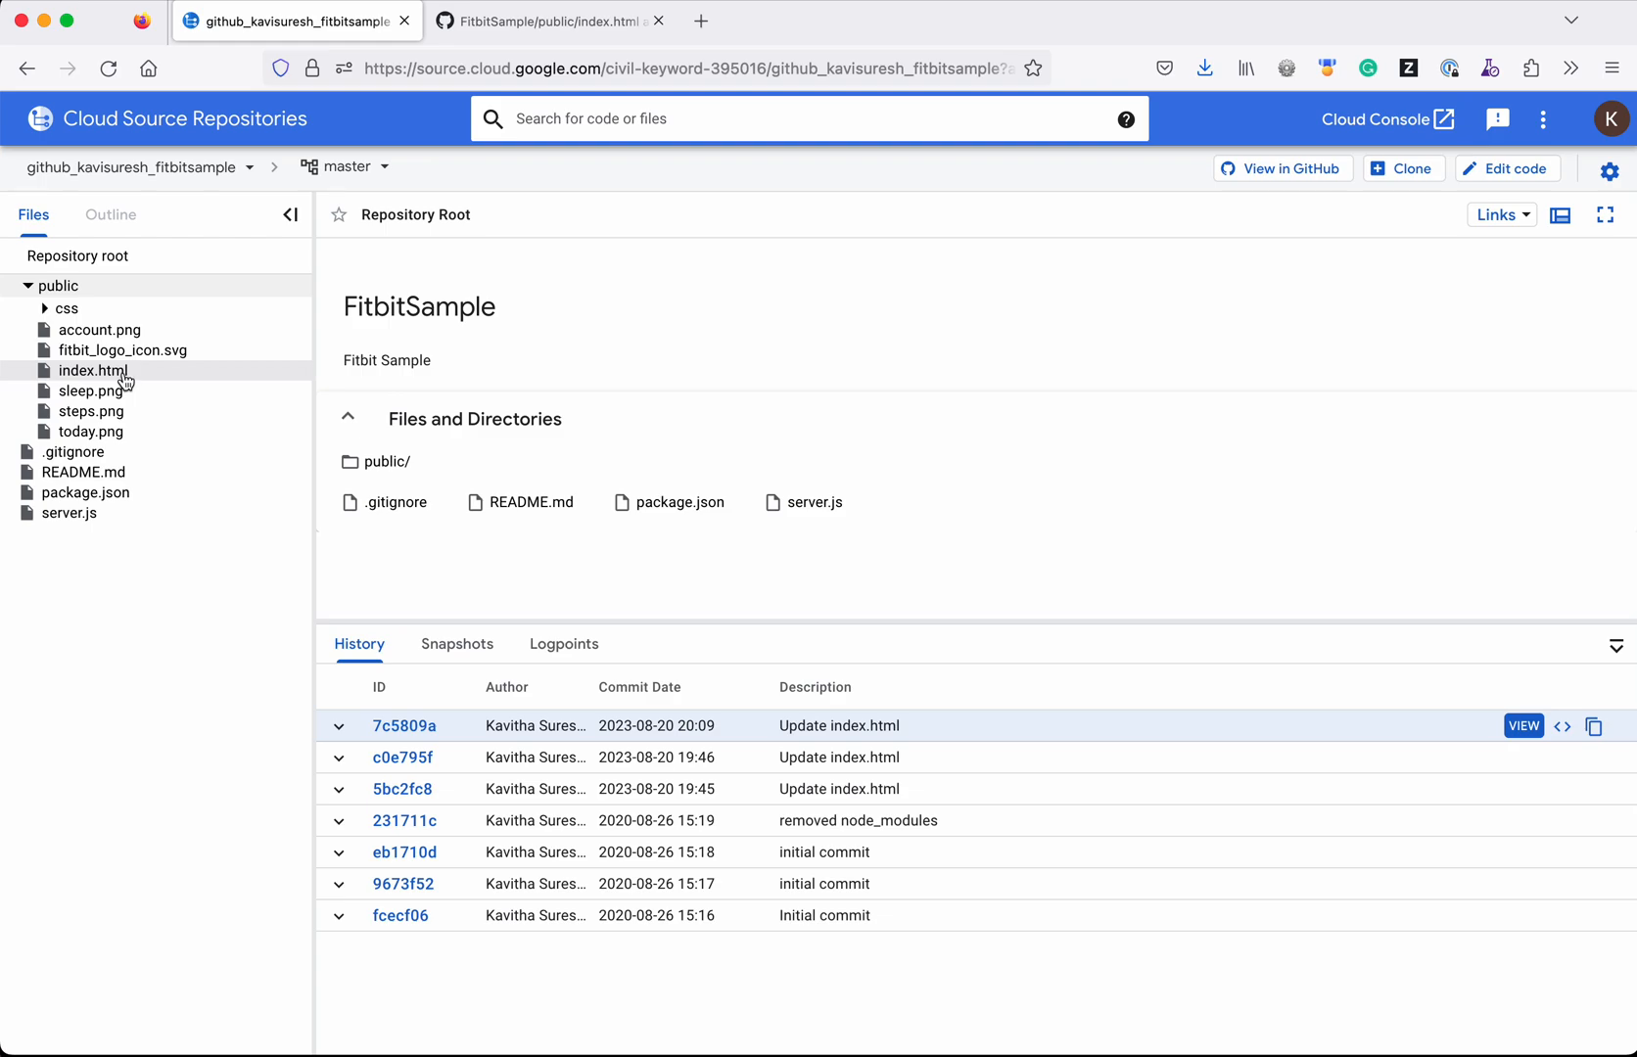
pyautogui.click(94, 371)
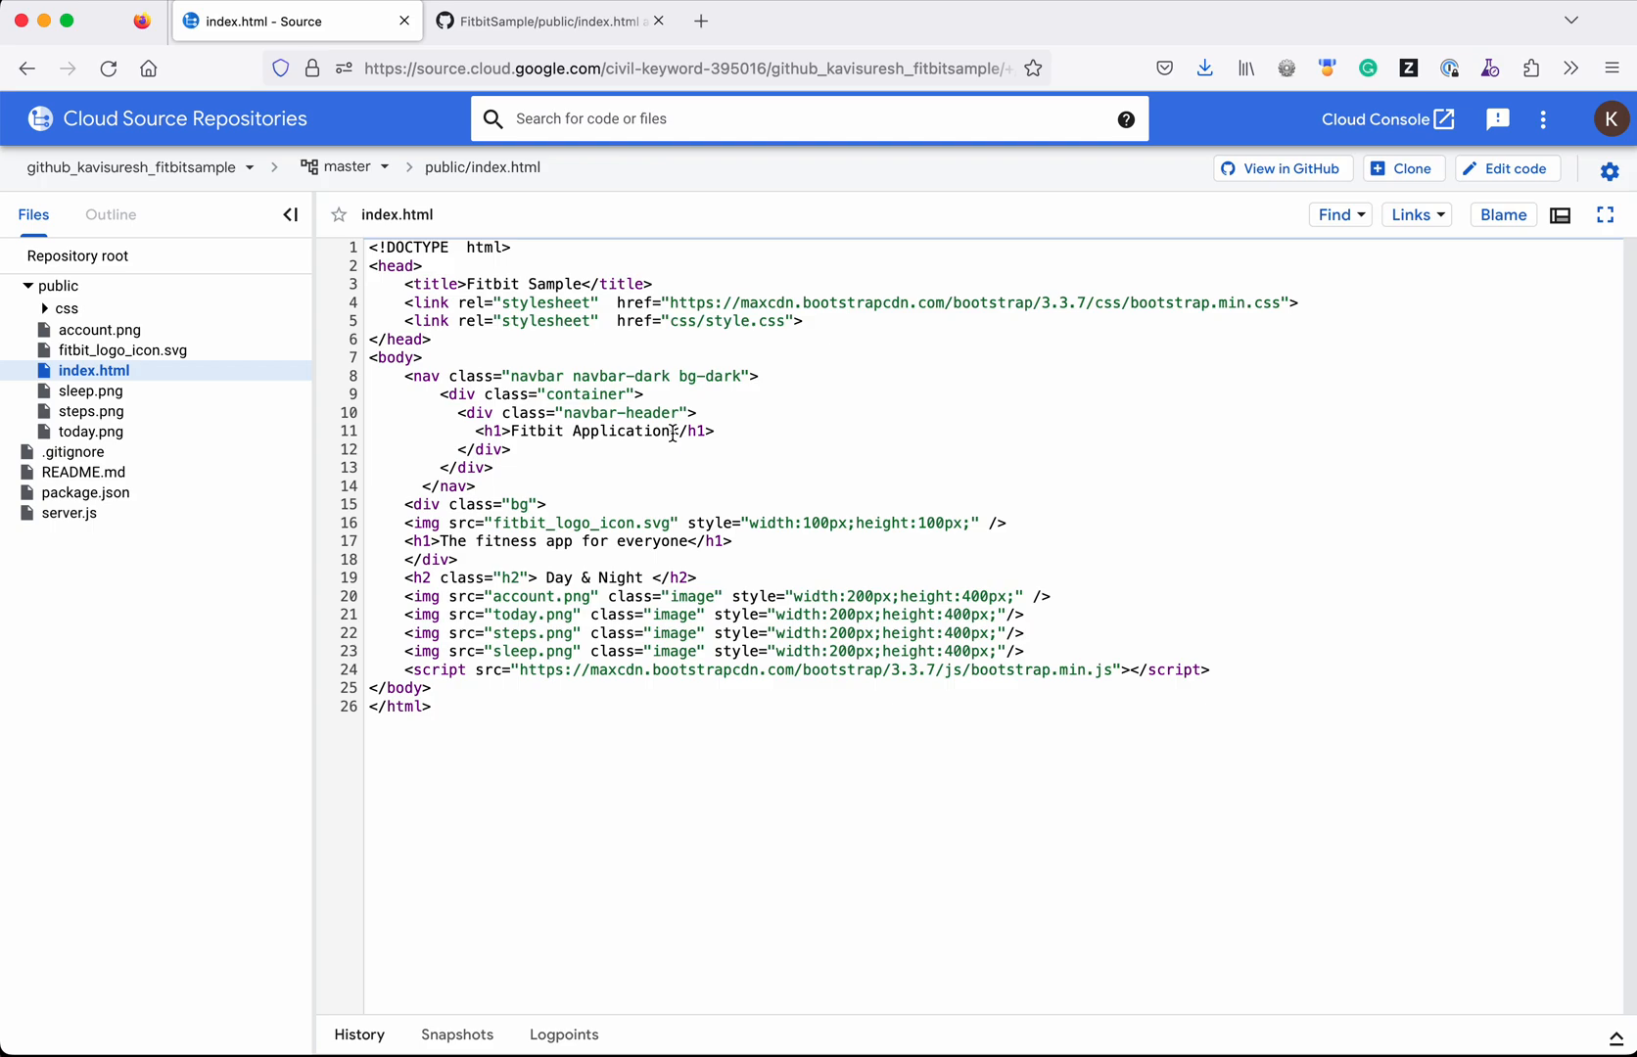
pyautogui.moveTo(958, 550)
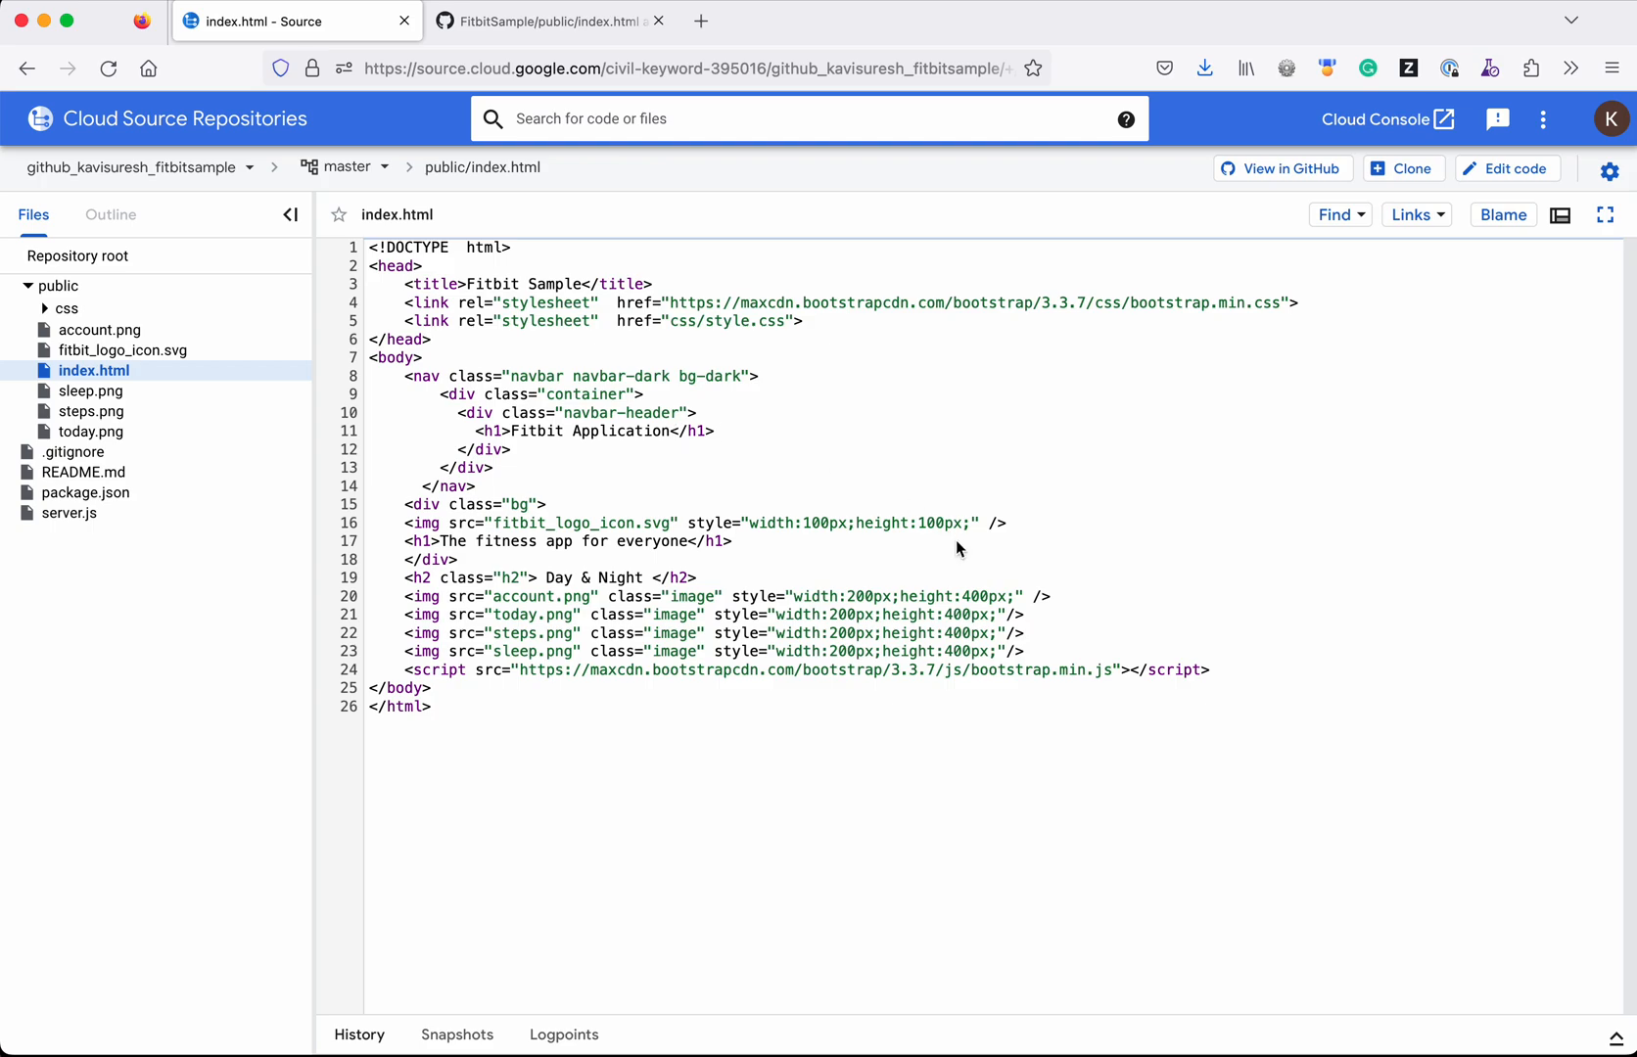